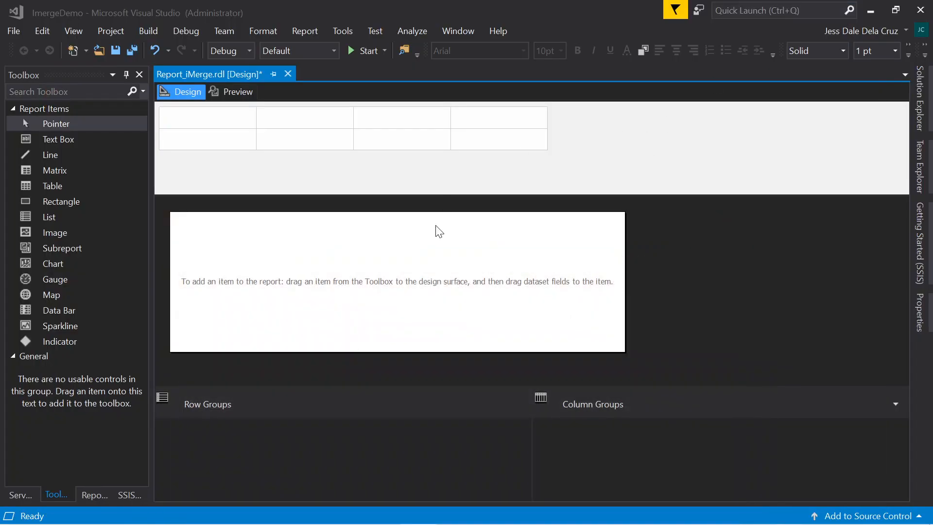
pyautogui.moveTo(406, 232)
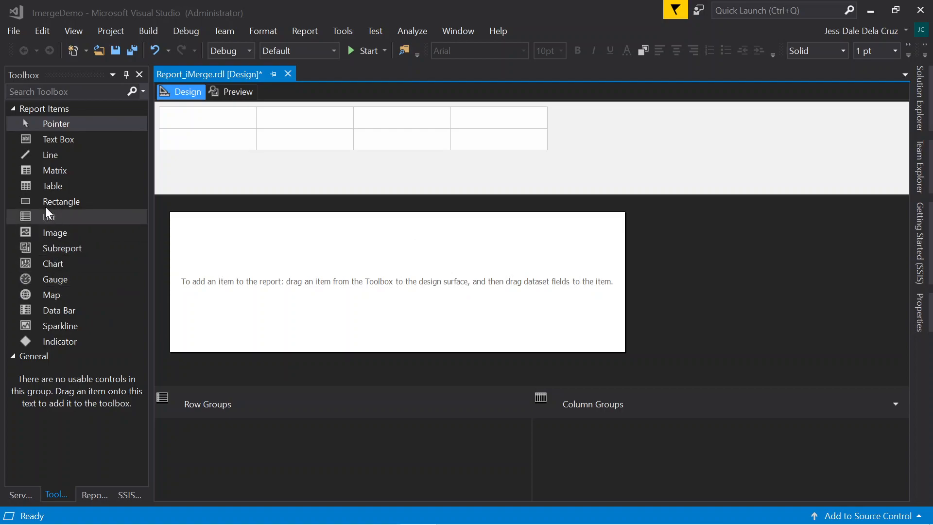
pyautogui.moveTo(51, 294)
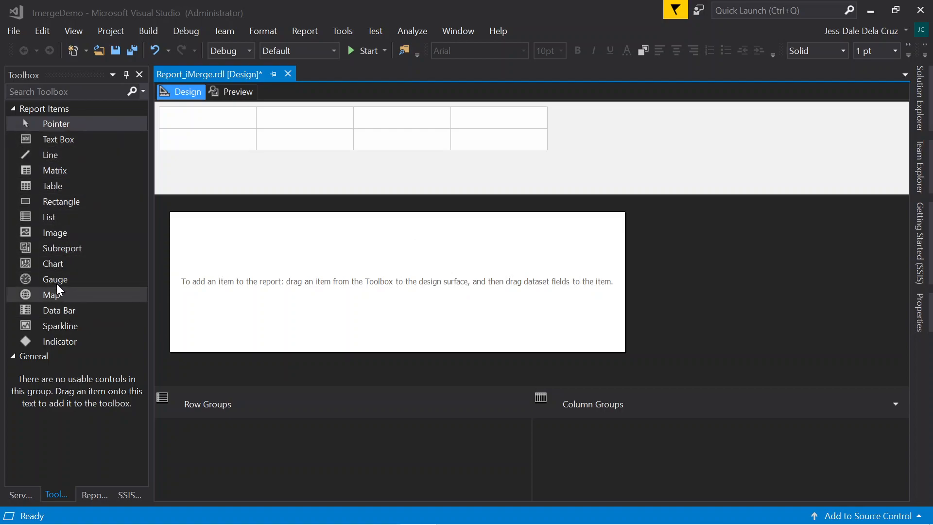
pyautogui.moveTo(82, 372)
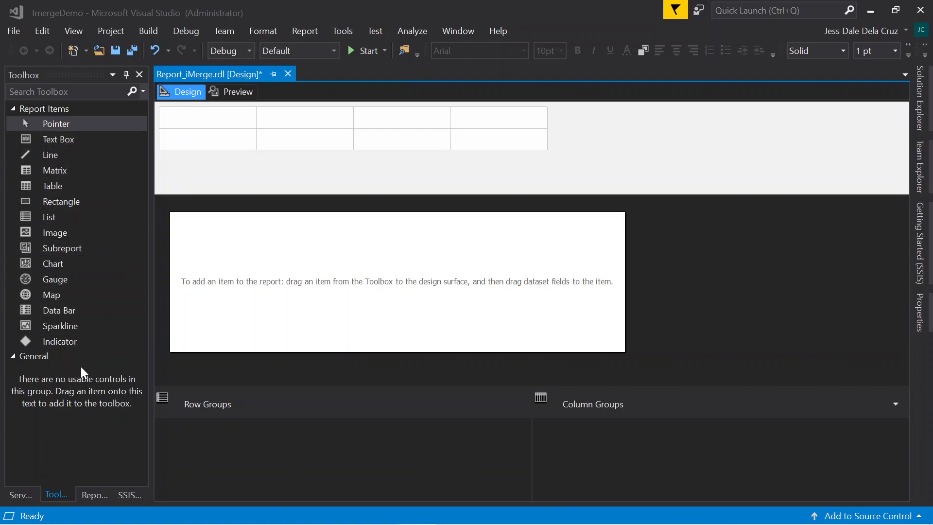
# Place a new table on the report body, then review the 290 employee rows in SSMS
pyautogui.click(52, 186)
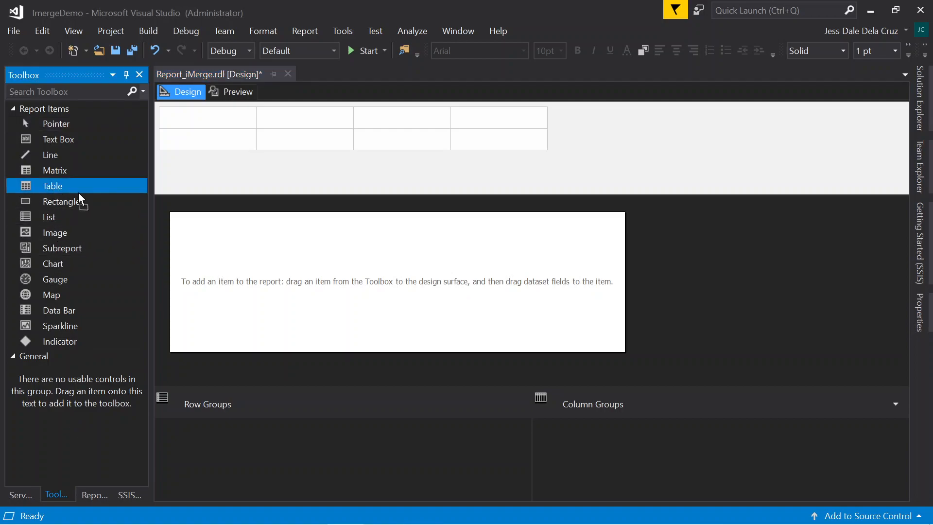
pyautogui.moveTo(52, 185); pyautogui.dragTo(315, 283)
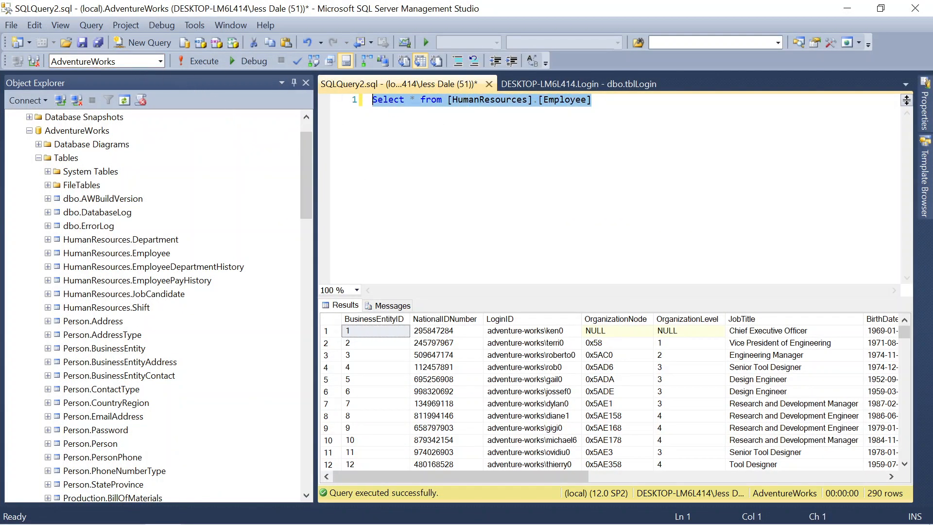
pyautogui.click(574, 99)
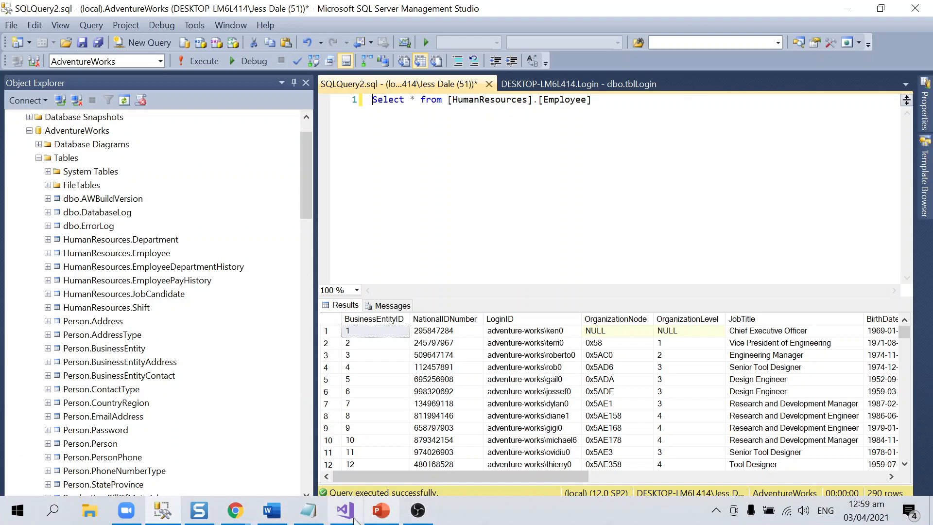
# Back in the designer, bind the table's data cells to LoginID and JobTitle
pyautogui.click(343, 510)
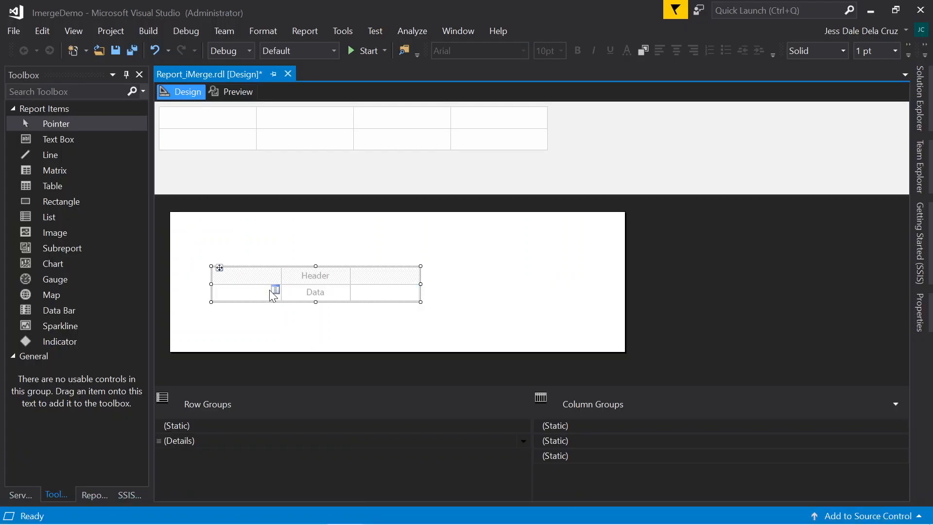
pyautogui.click(343, 298)
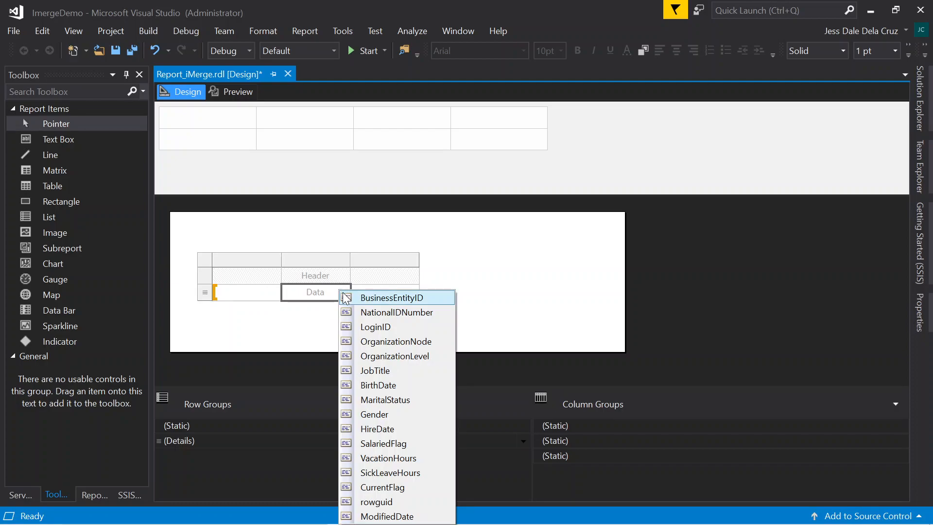
pyautogui.moveTo(372, 327)
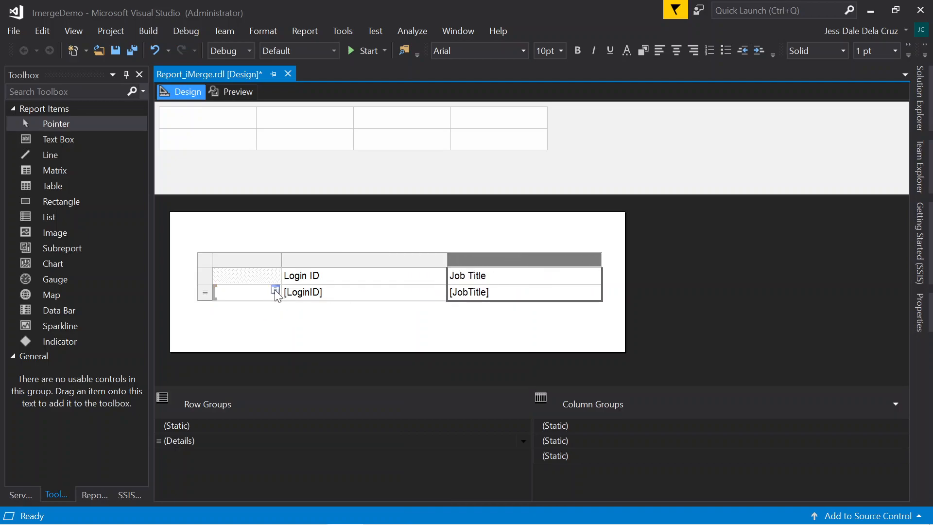
pyautogui.rightClick(236, 296)
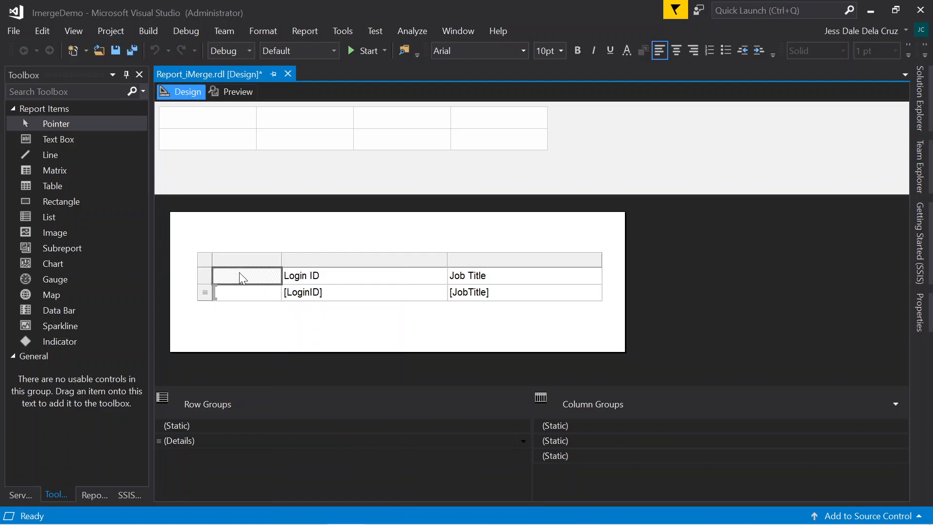
# Enter =RowNumber(Nothing) as the first column's data cell expression
pyautogui.rightClick(241, 276)
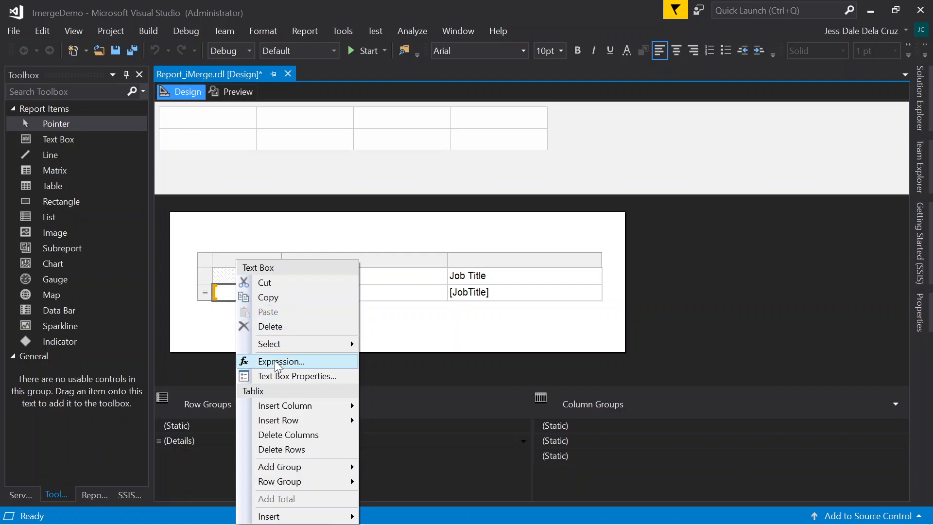
pyautogui.click(280, 361)
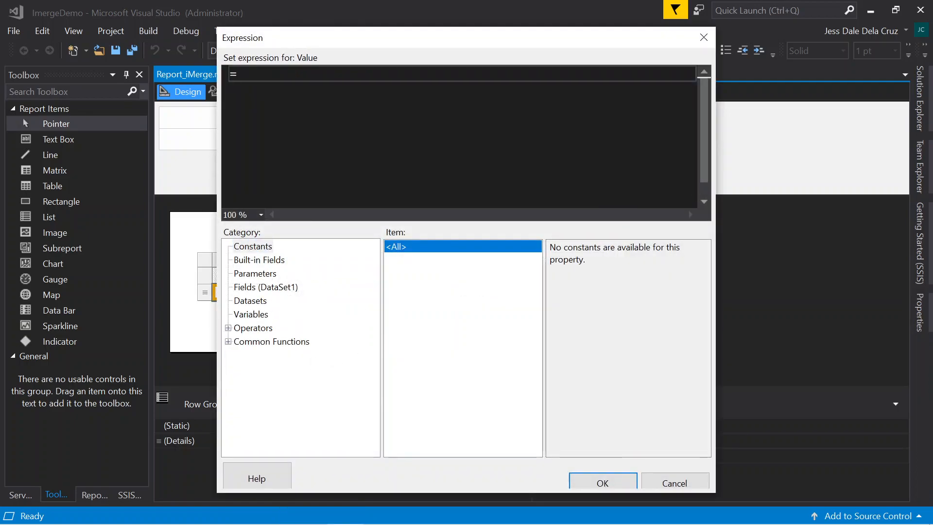
pyautogui.write('Ro')
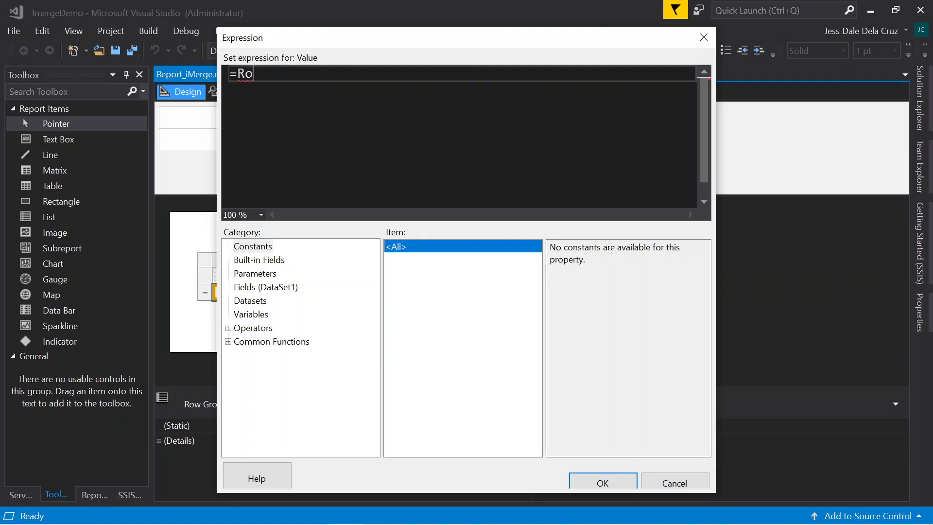
pyautogui.write('w')
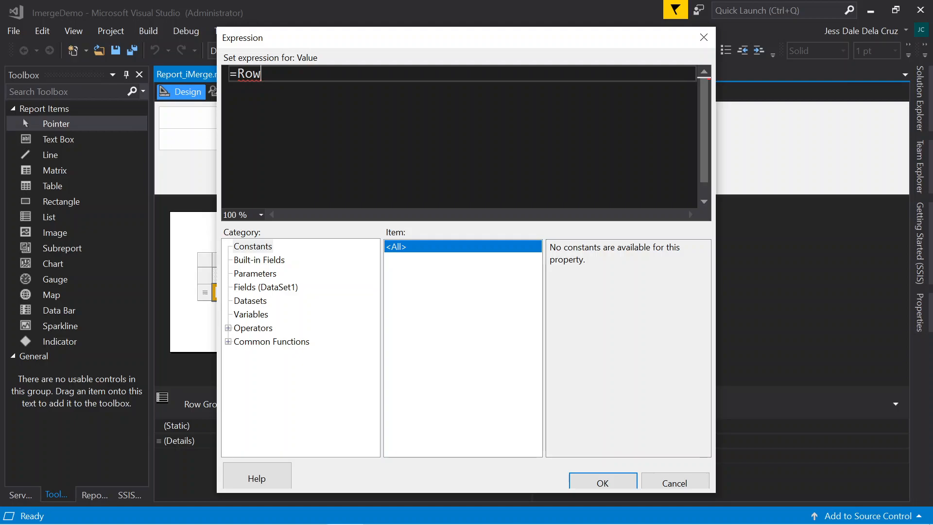
pyautogui.write('Number')
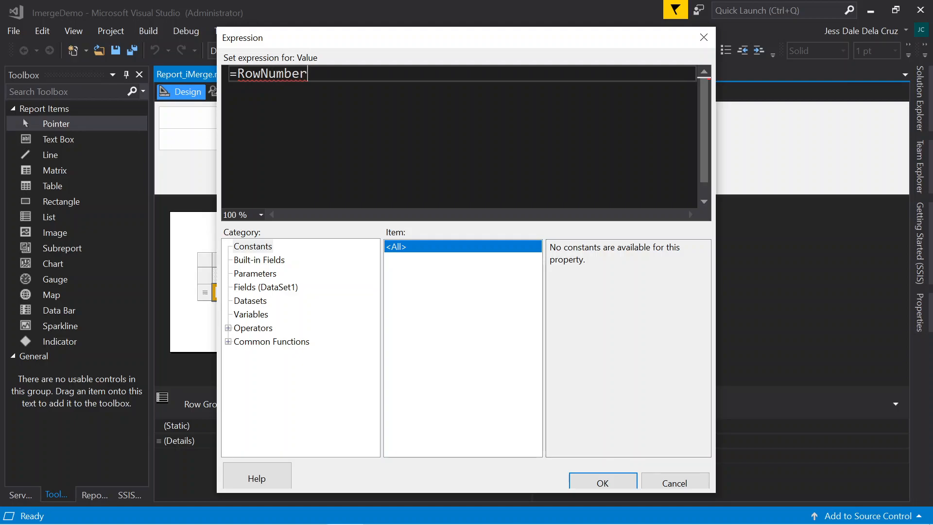
pyautogui.write('()')
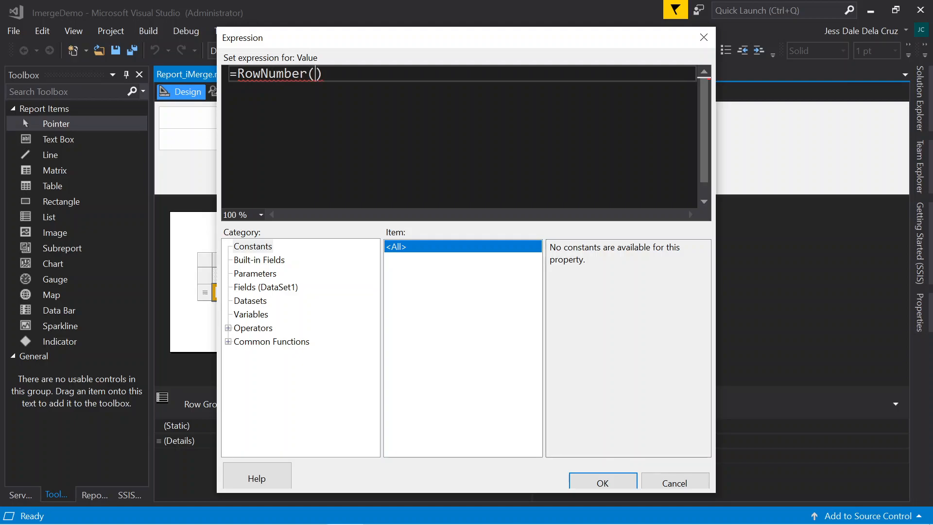
pyautogui.write('Nothing')
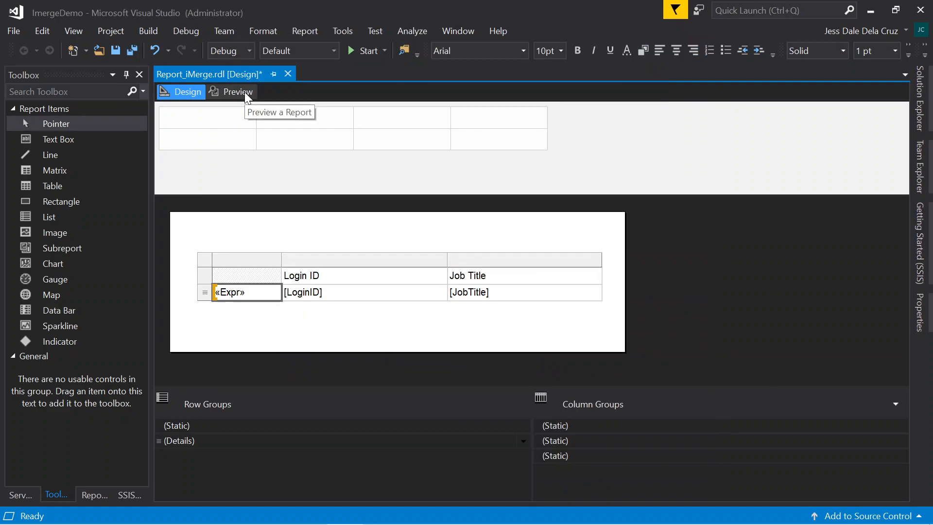
# Preview the report at 150% zoom and scroll through the numbered employee rows
pyautogui.click(237, 91)
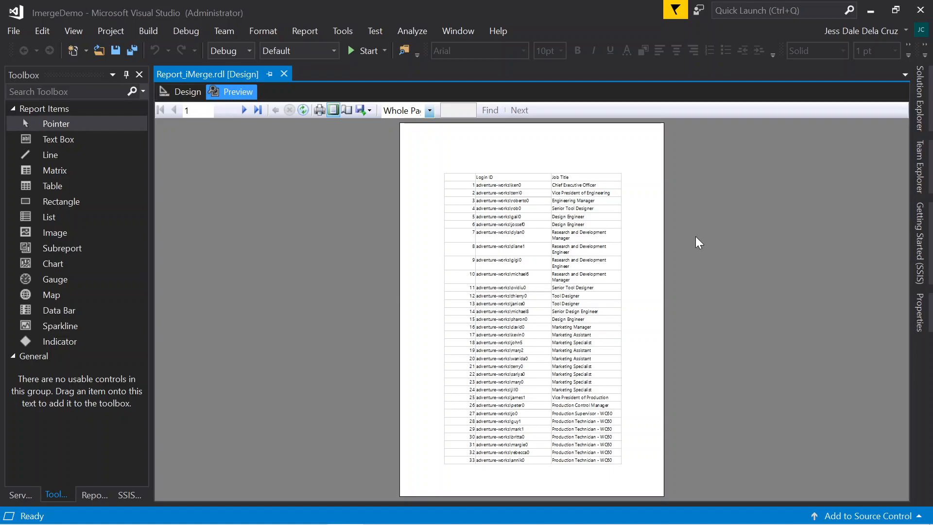
pyautogui.click(429, 110)
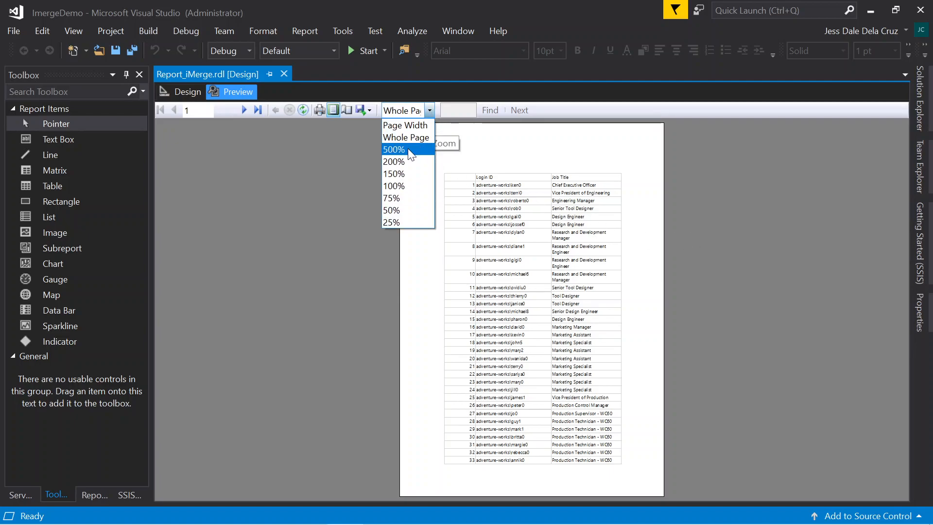
pyautogui.click(393, 173)
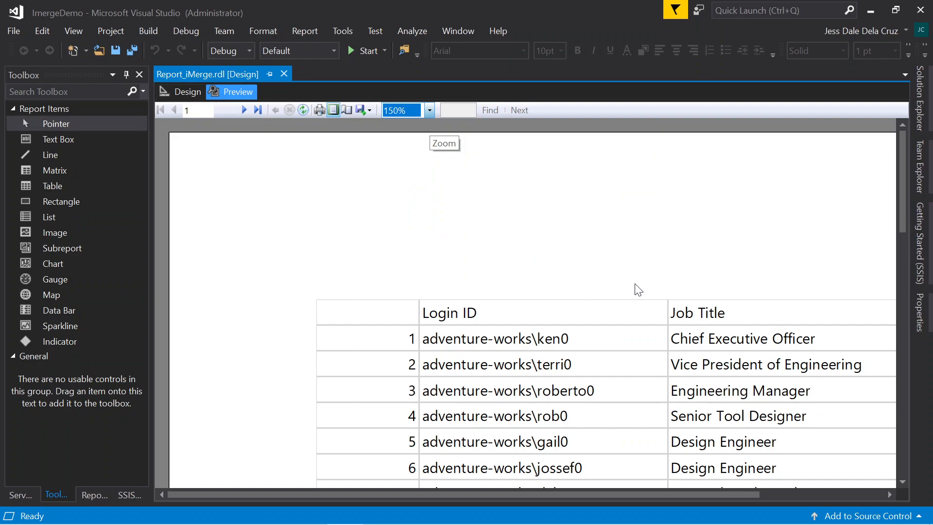
pyautogui.scroll(-3)
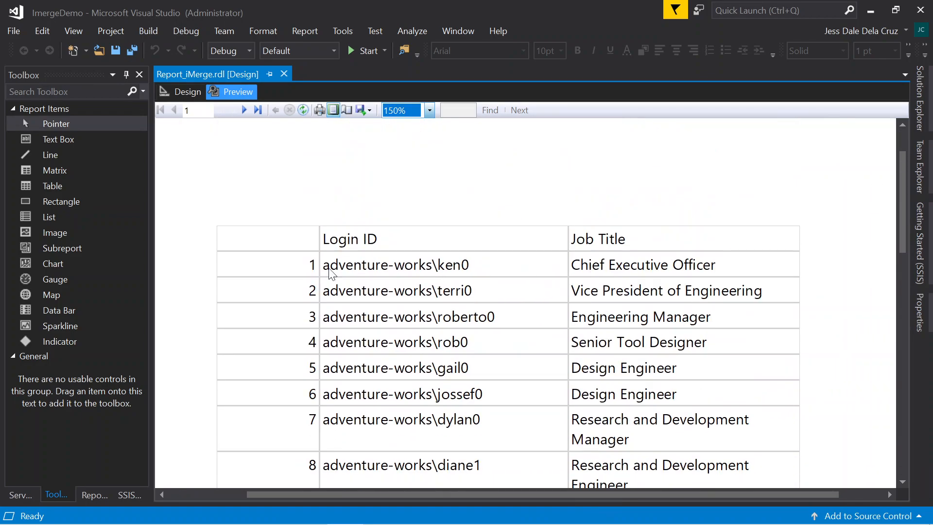
pyautogui.scroll(-3)
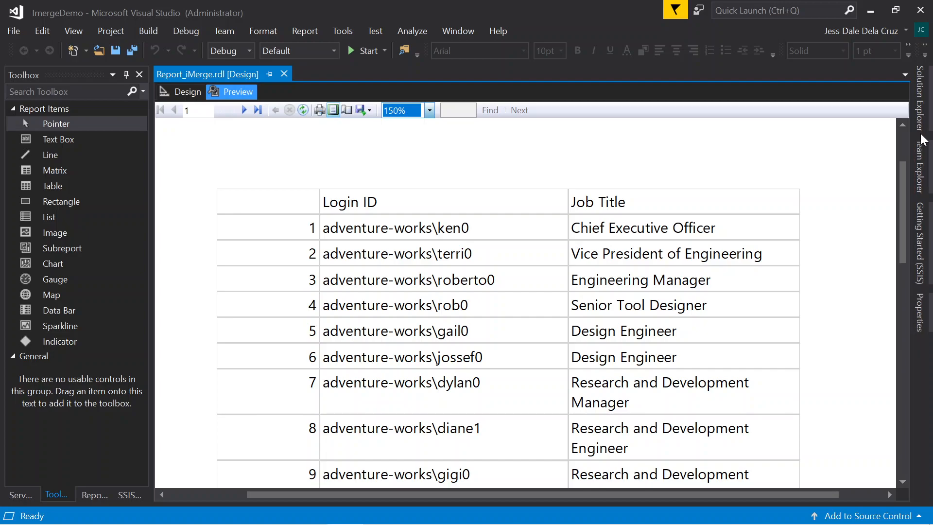
pyautogui.moveTo(188, 92)
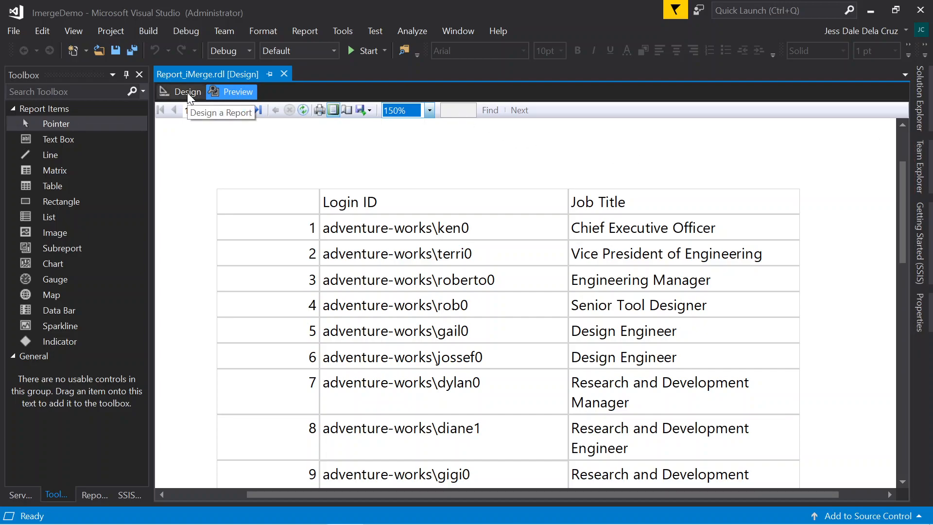
# Return to the Design layout and open the Report menu
pyautogui.click(186, 92)
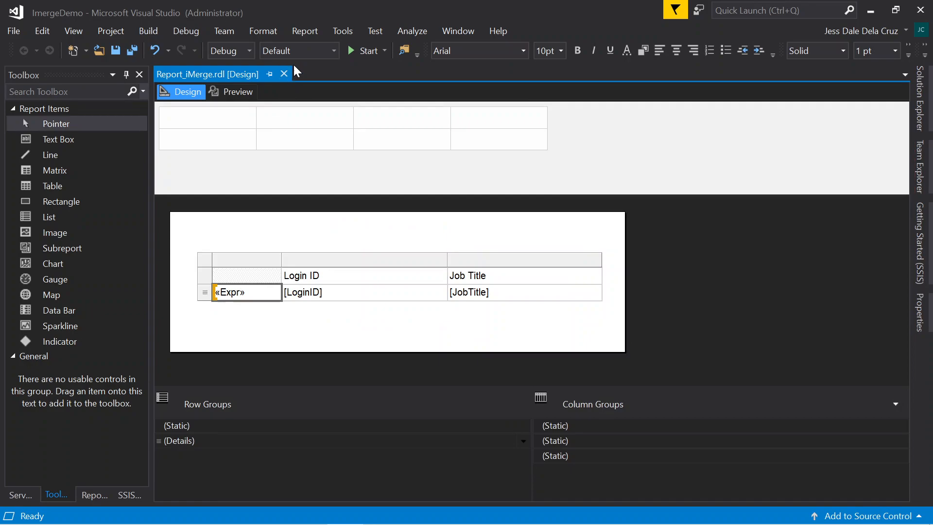
pyautogui.moveTo(305, 31)
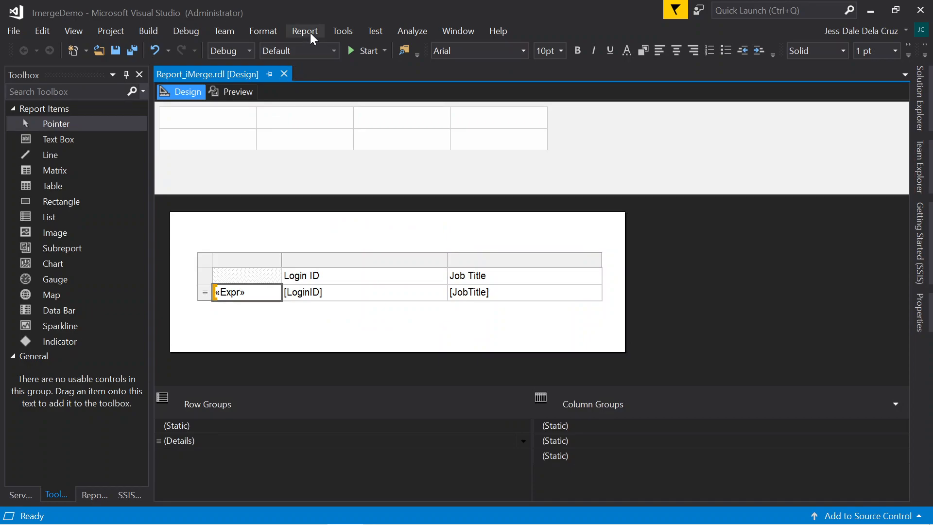
pyautogui.click(304, 30)
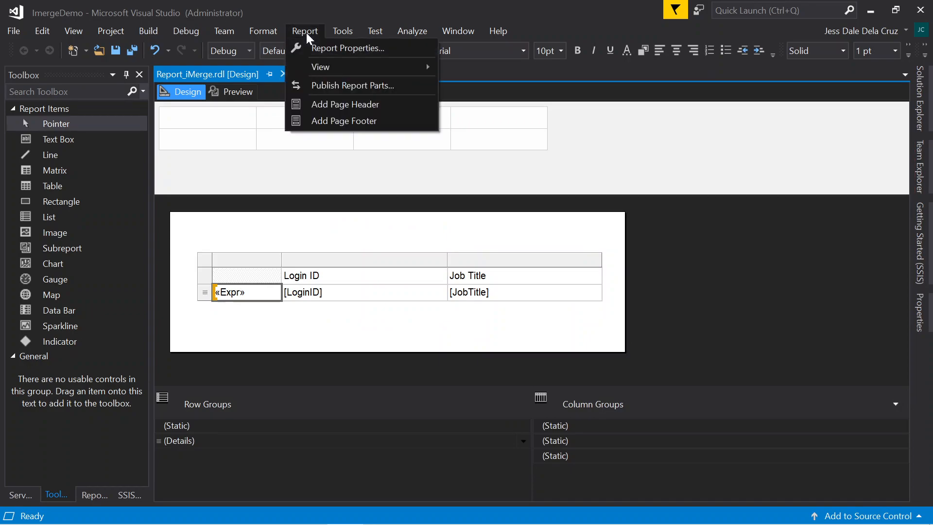
pyautogui.moveTo(348, 48)
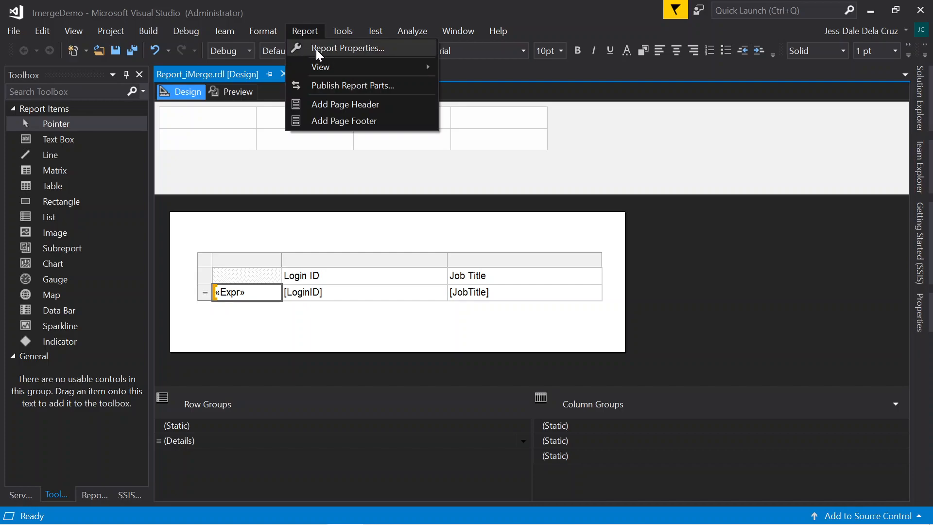
pyautogui.click(348, 48)
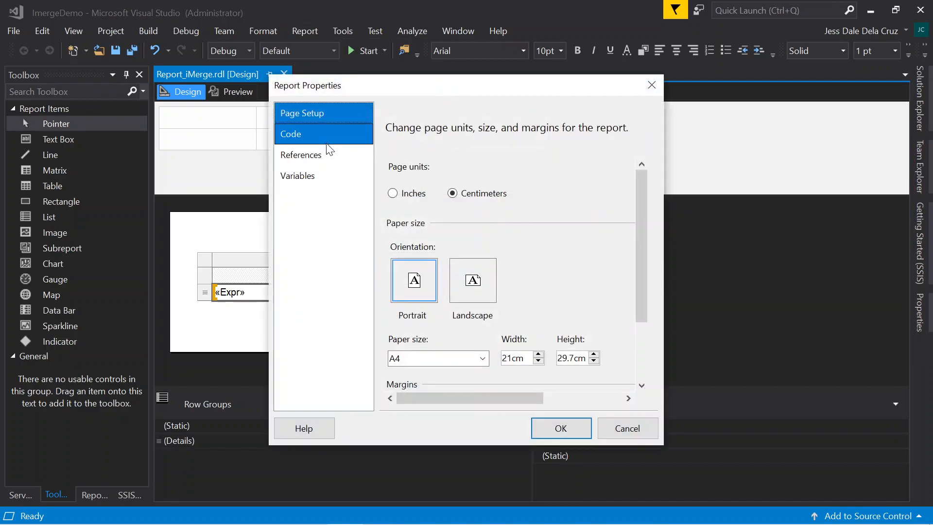
pyautogui.click(303, 113)
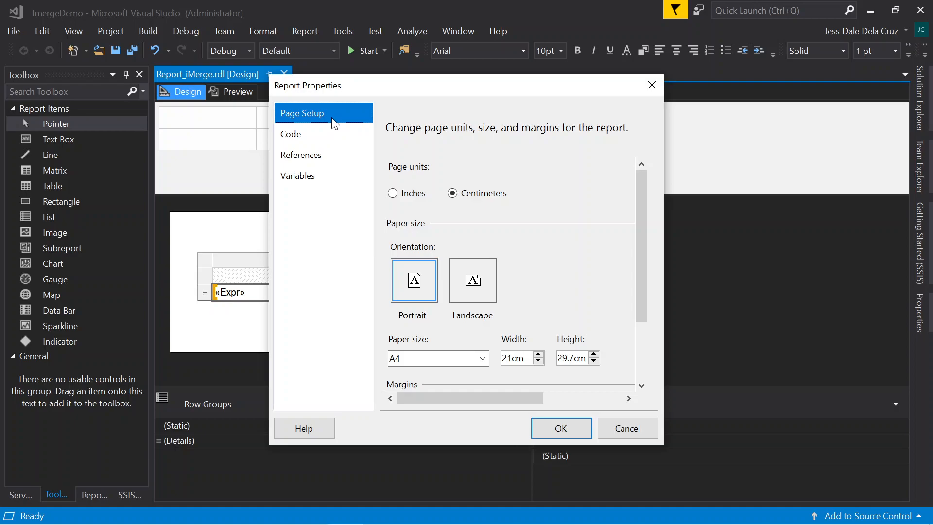
pyautogui.moveTo(442, 185)
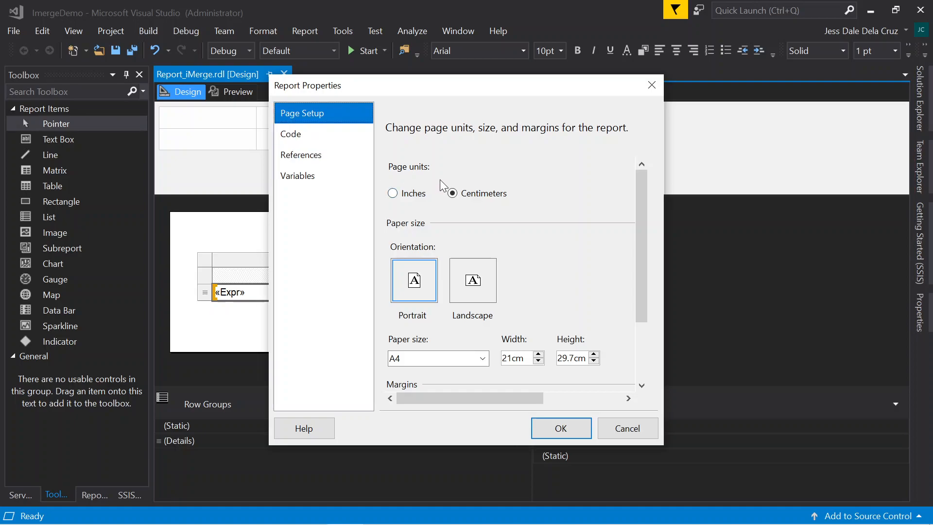
pyautogui.moveTo(437, 185)
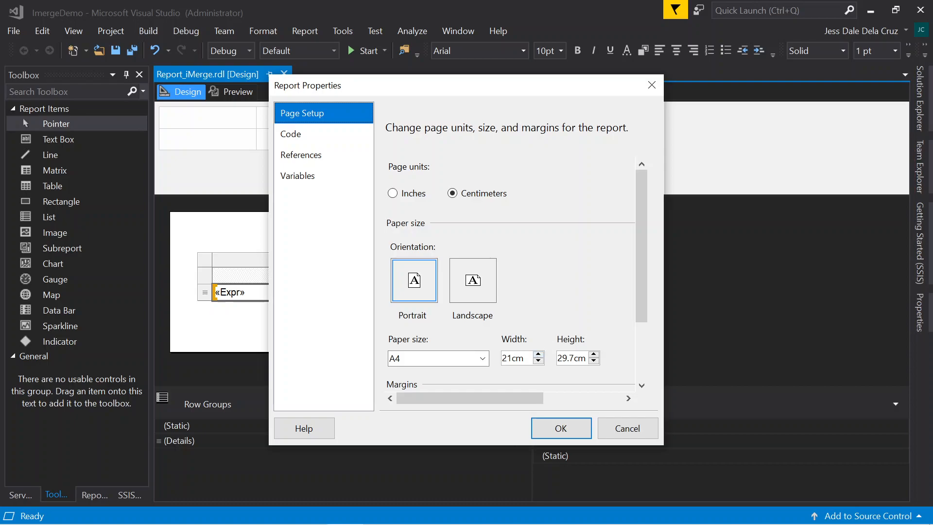
pyautogui.moveTo(464, 329)
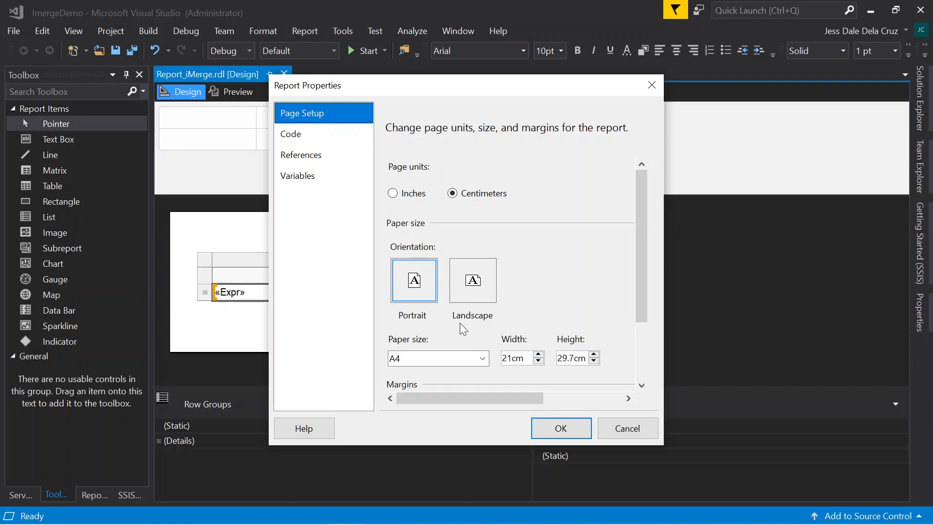
pyautogui.scroll(-3)
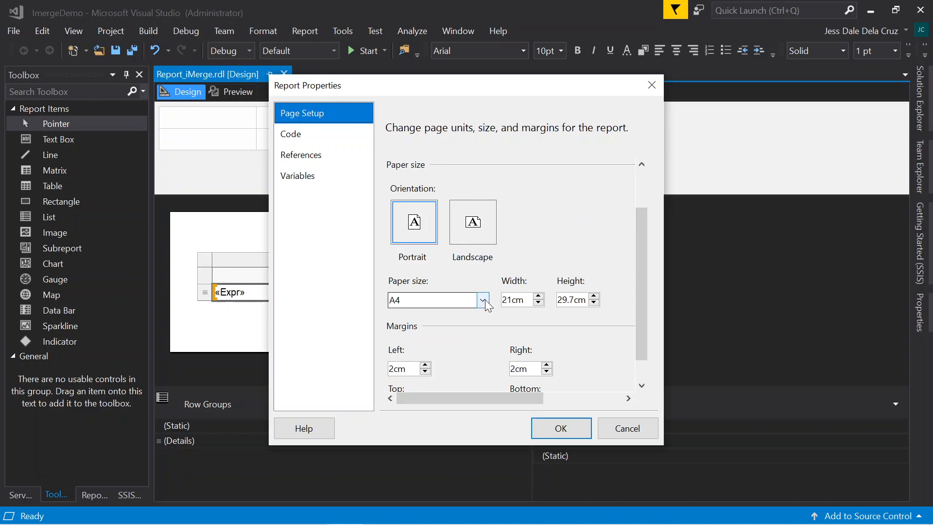
pyautogui.click(485, 299)
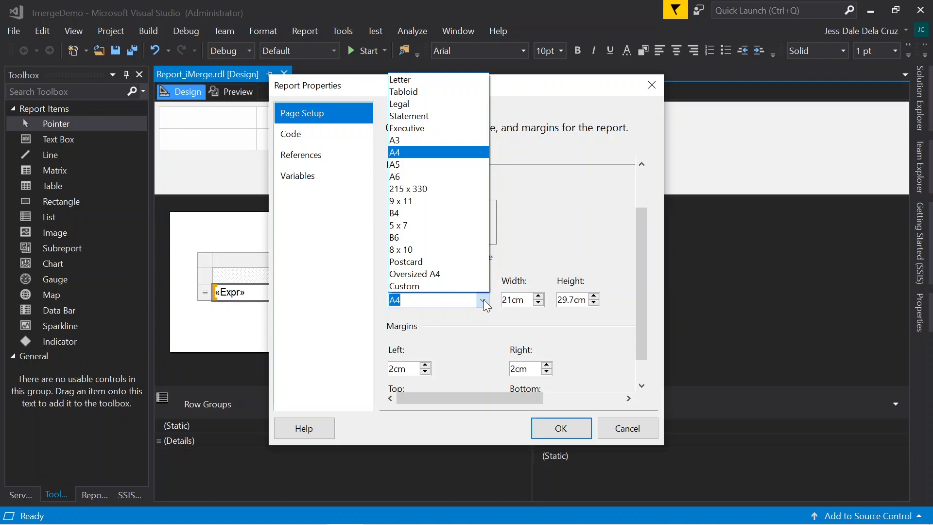
pyautogui.moveTo(481, 349)
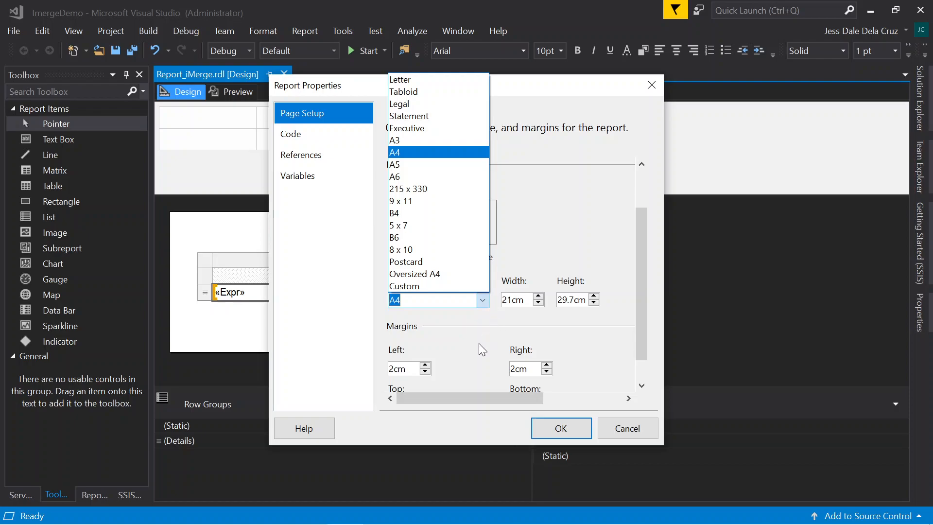
pyautogui.click(395, 151)
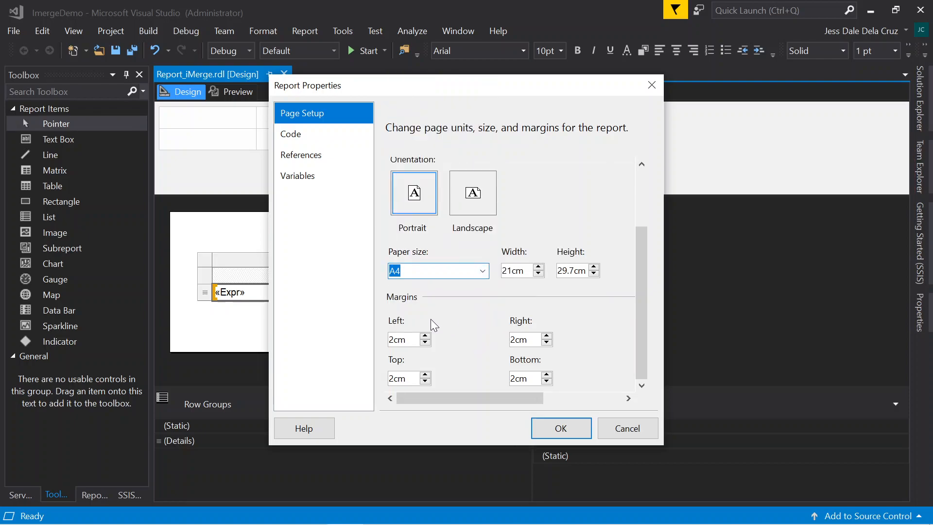
pyautogui.moveTo(520, 328)
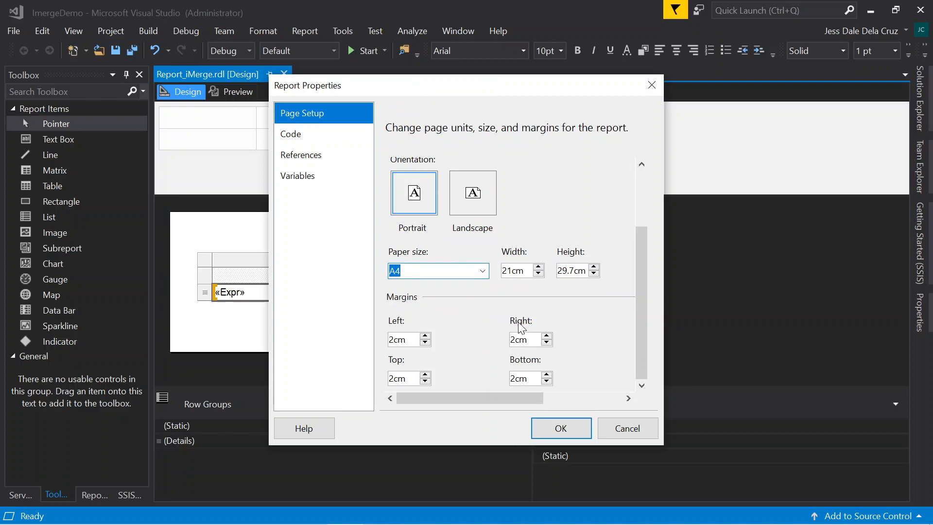
pyautogui.moveTo(409, 314)
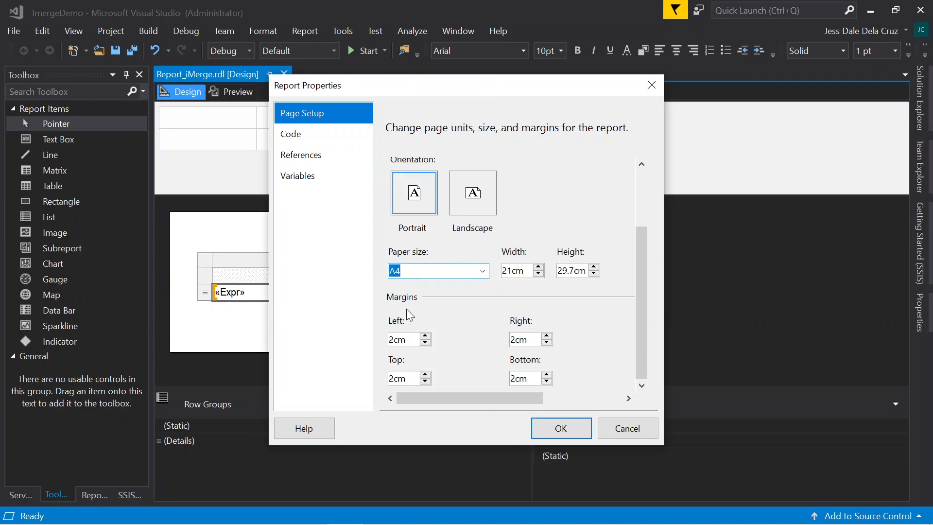
pyautogui.moveTo(414, 304)
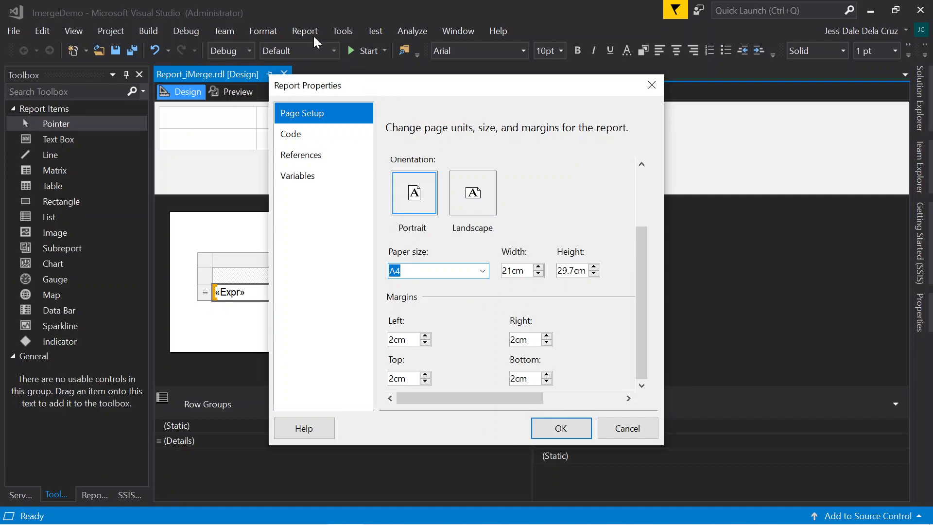
pyautogui.moveTo(559, 428)
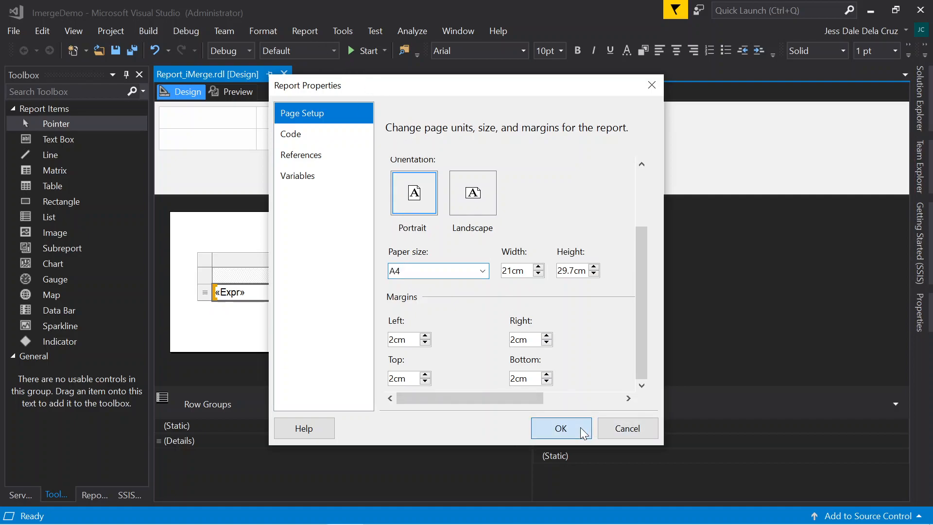
# Accept the A4, 2cm-margin page setup and preview the report again
pyautogui.click(559, 428)
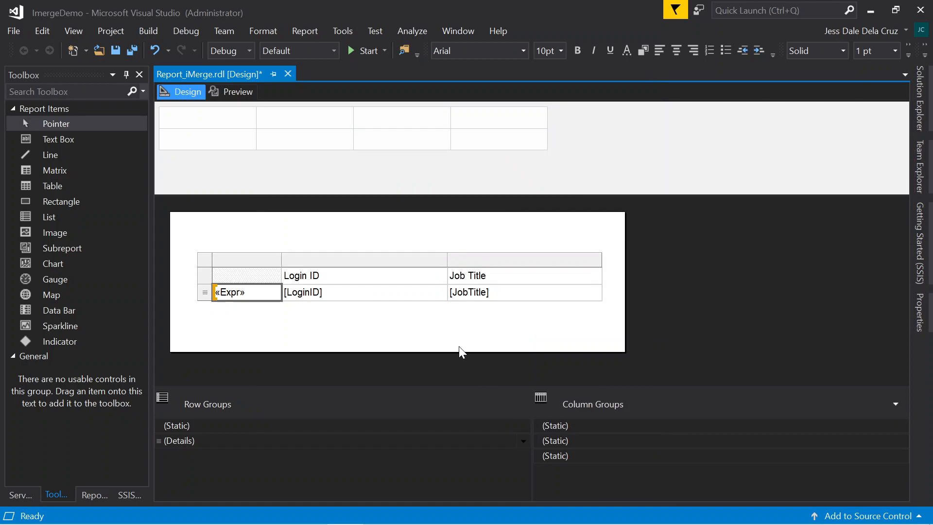
pyautogui.moveTo(463, 350)
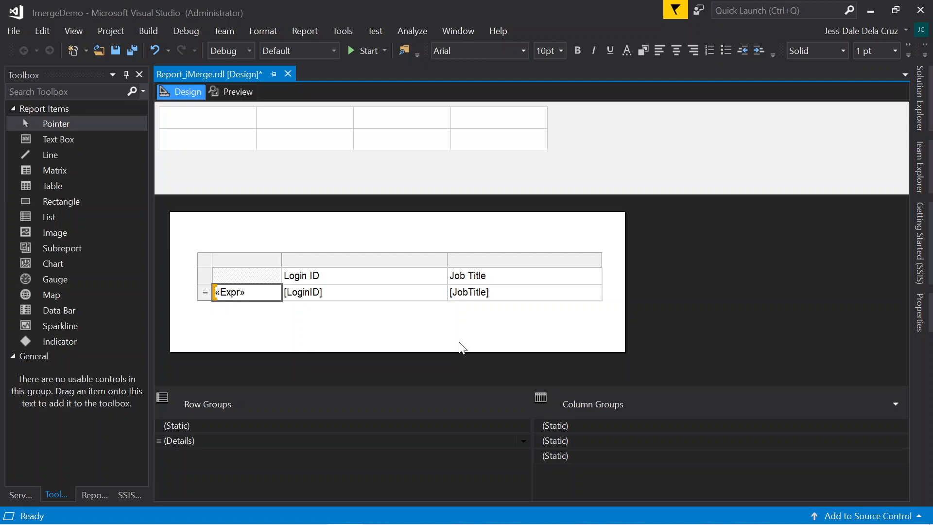
pyautogui.click(237, 92)
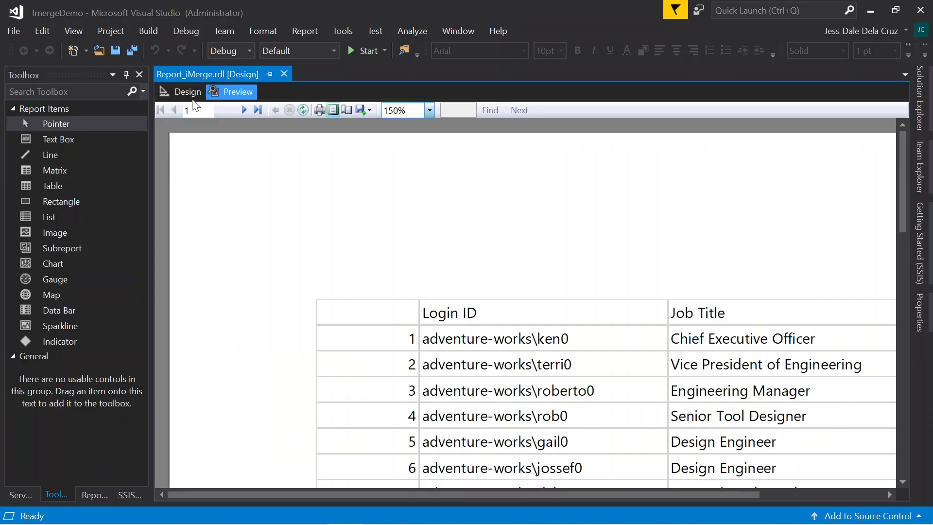
# In Design view, add a parent group above the (Details) row group
pyautogui.click(186, 92)
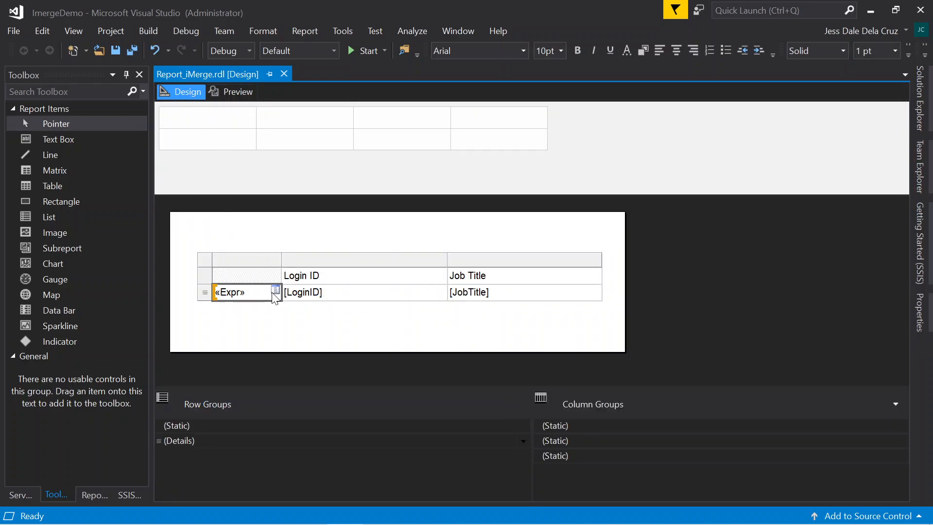
pyautogui.rightClick(238, 292)
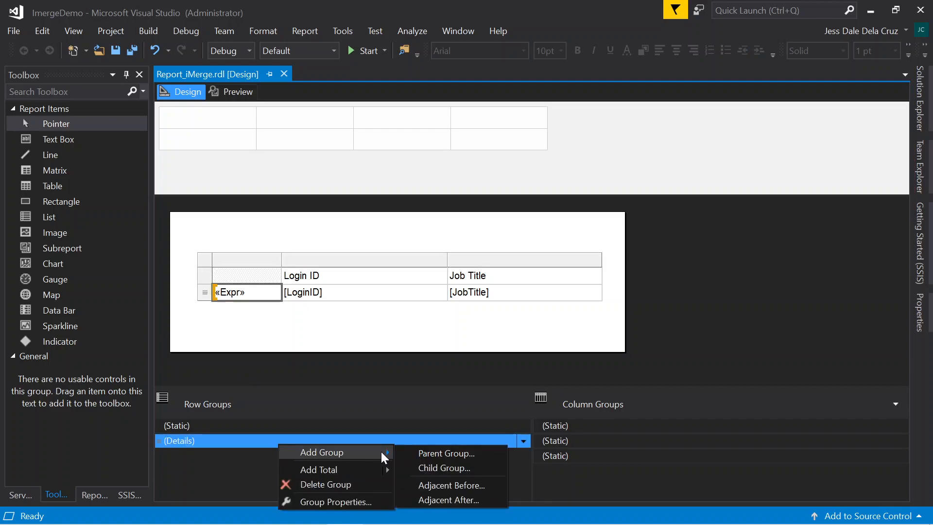
pyautogui.click(445, 453)
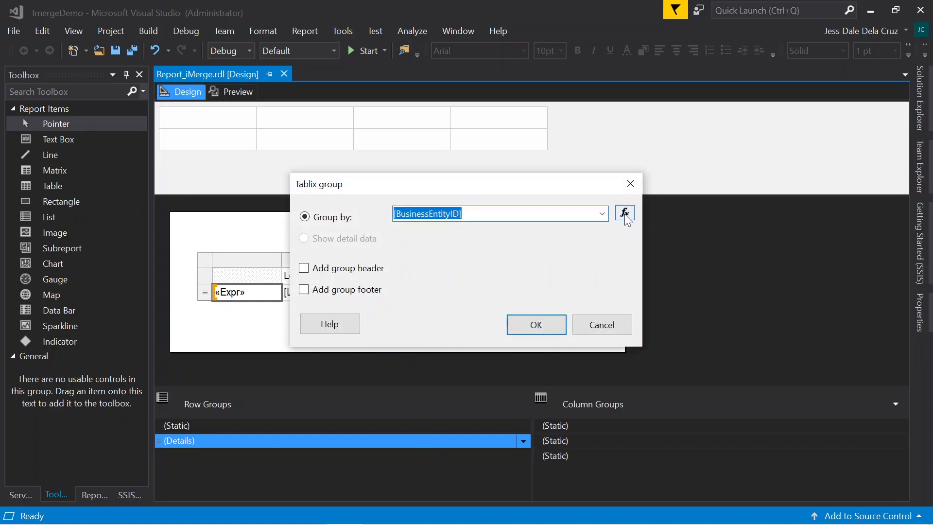
# Write =Ceiling(RowNumber(Nothing)/10) in the grouping expression editor and confirm it
pyautogui.click(624, 213)
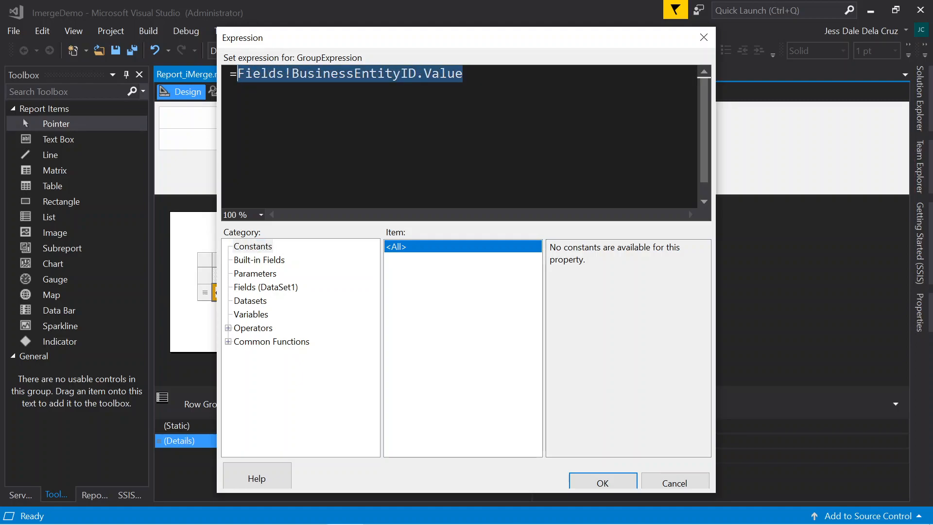
pyautogui.write('Ceiling')
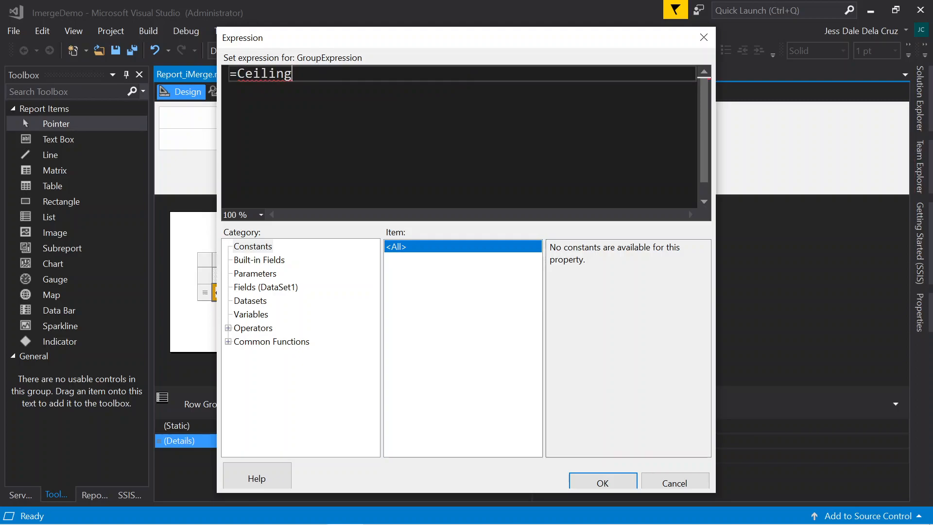
pyautogui.write('()')
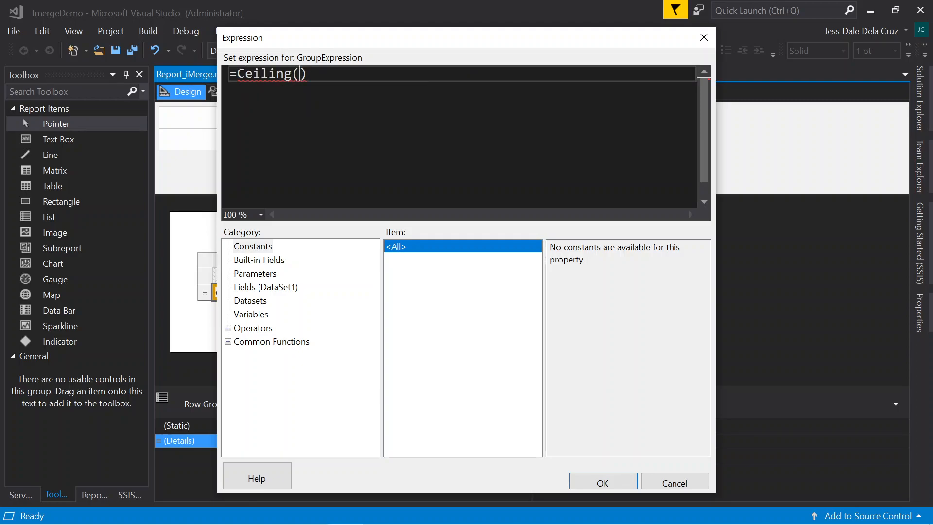
pyautogui.write('Rownum')
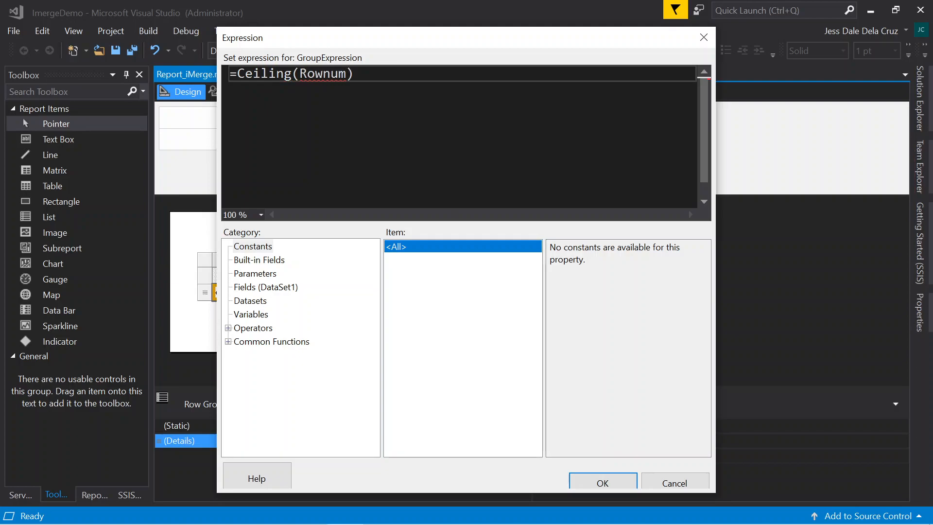
pyautogui.press('BackSpace')
pyautogui.write('Number')
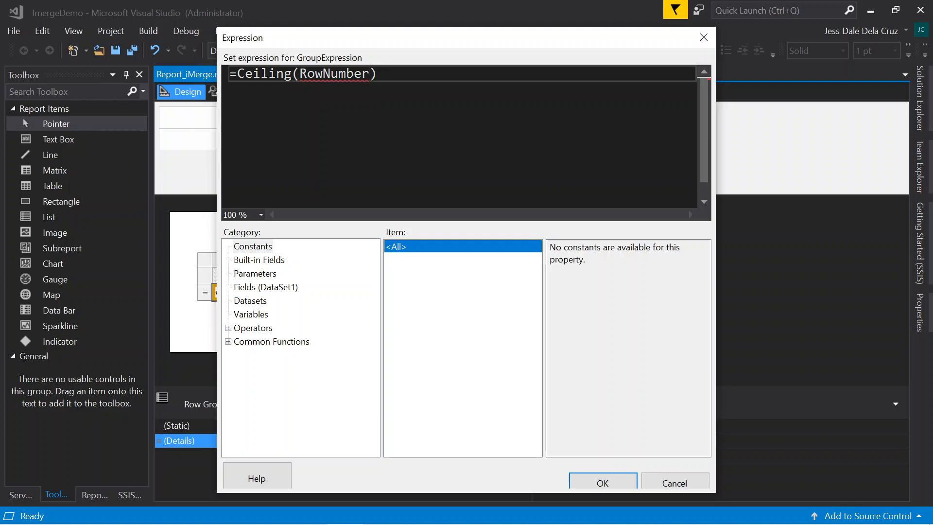
pyautogui.write('(N)')
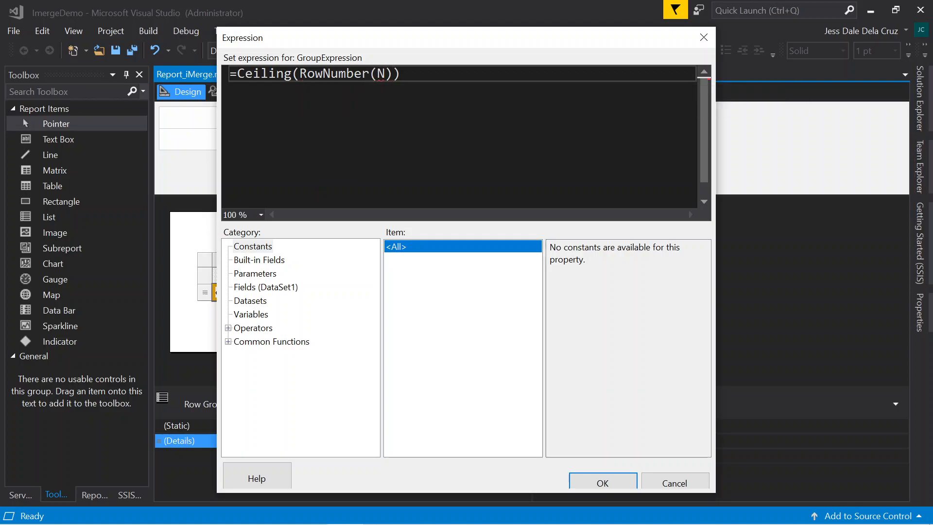
pyautogui.write('Nothing')
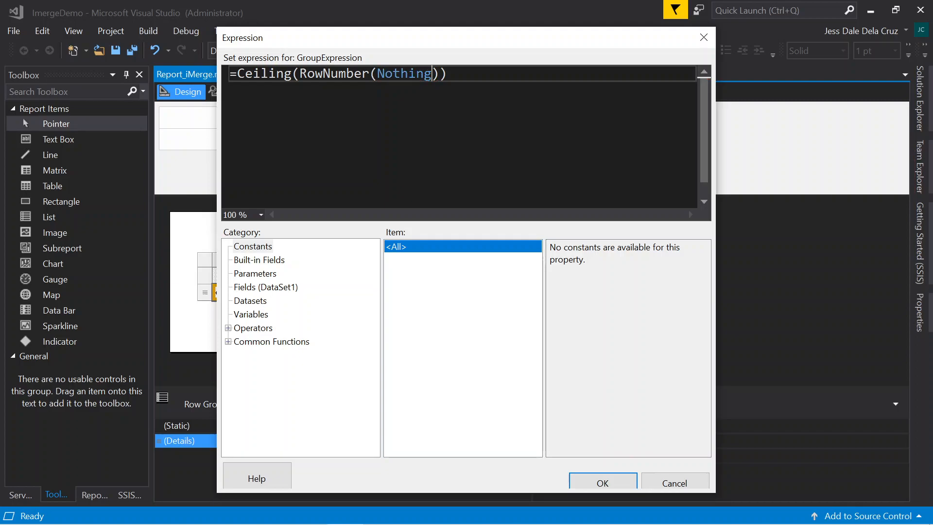
pyautogui.write('/')
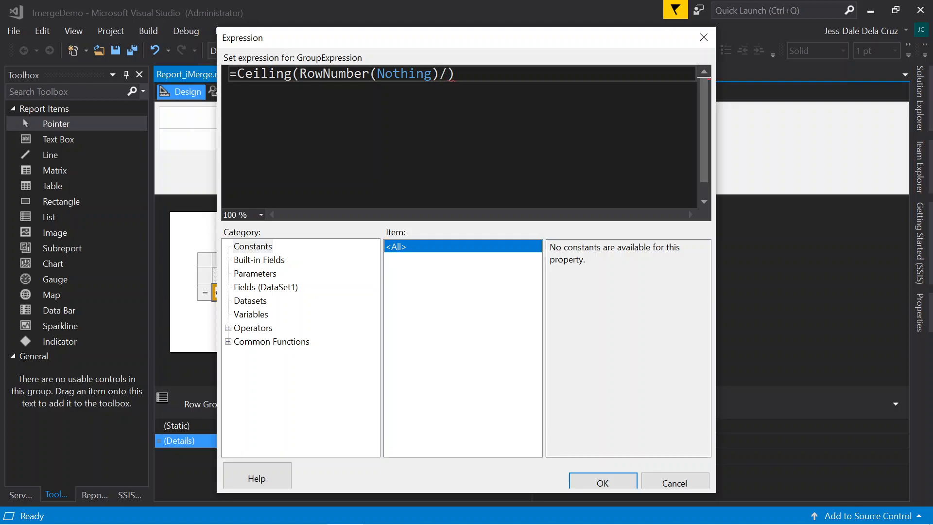
pyautogui.write('10')
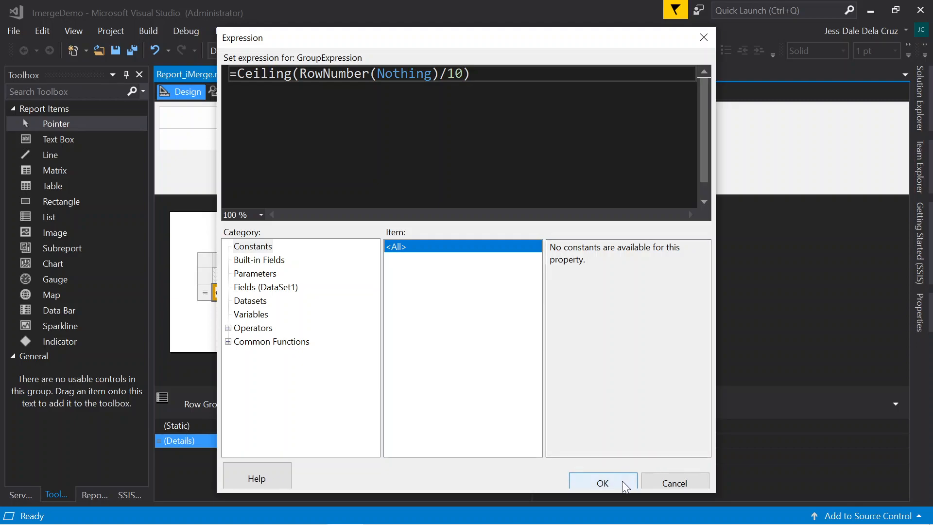
pyautogui.click(602, 483)
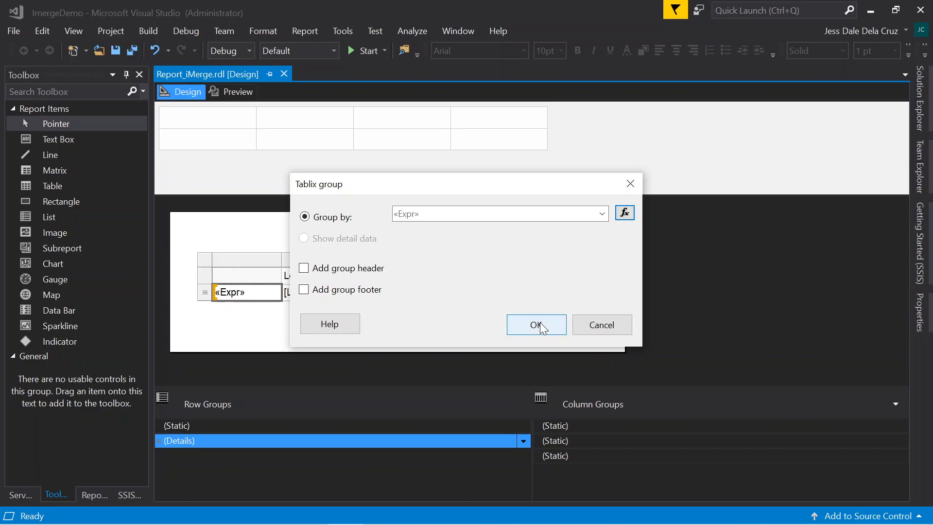
# Create Group1, preview it (RowNumber sort error appears), and return to Design
pyautogui.click(535, 324)
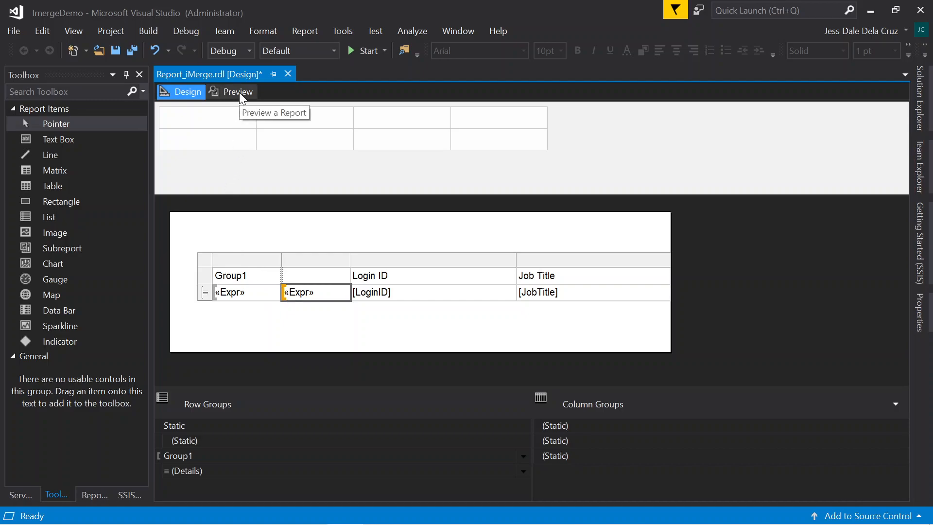
pyautogui.click(237, 92)
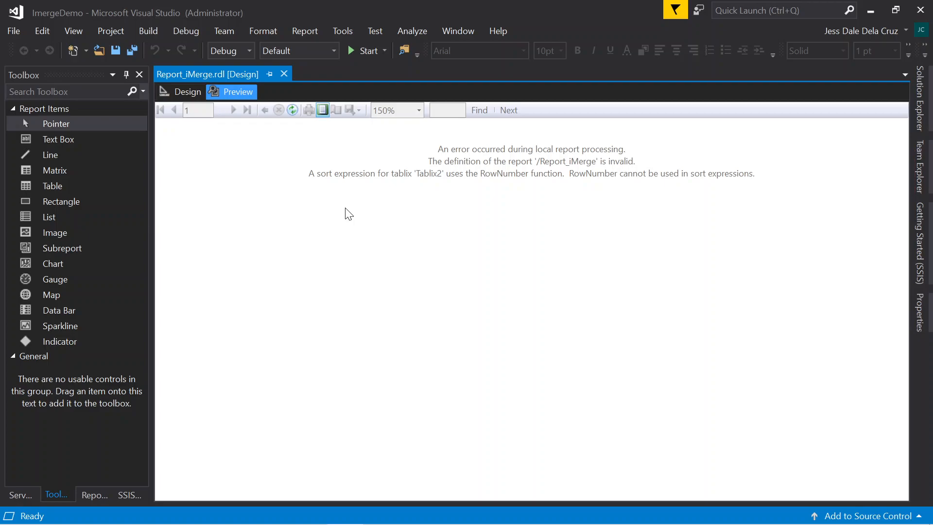
pyautogui.moveTo(336, 214)
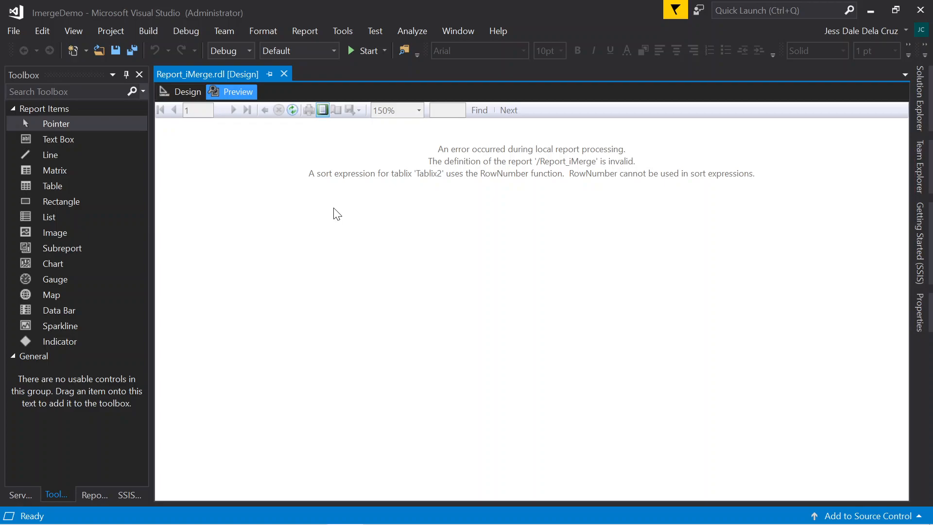
pyautogui.click(186, 92)
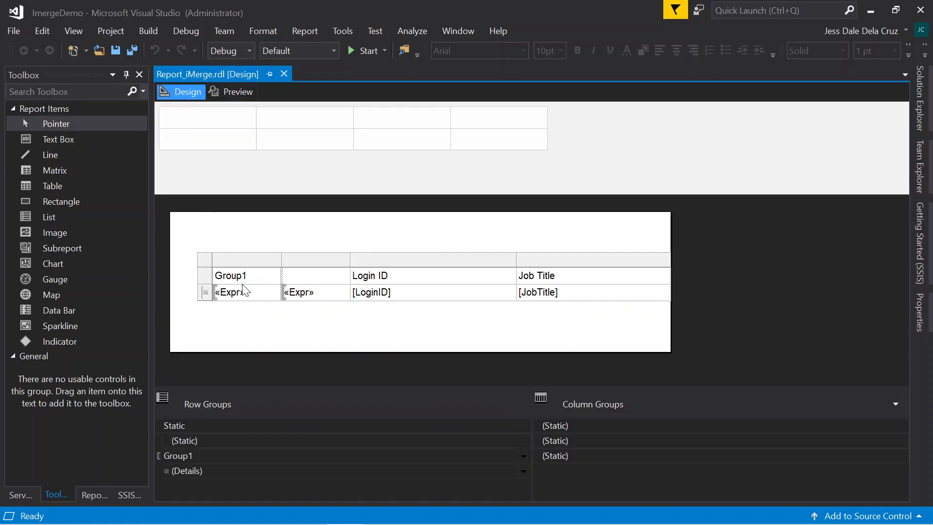
# Delete the sort expression on Group1's Sorting page in Group Properties
pyautogui.rightClick(229, 292)
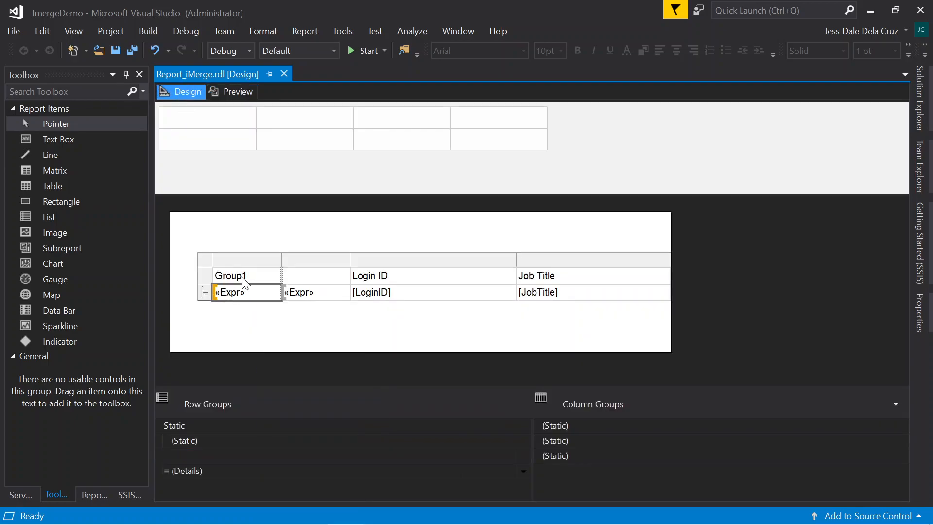
pyautogui.rightClick(246, 292)
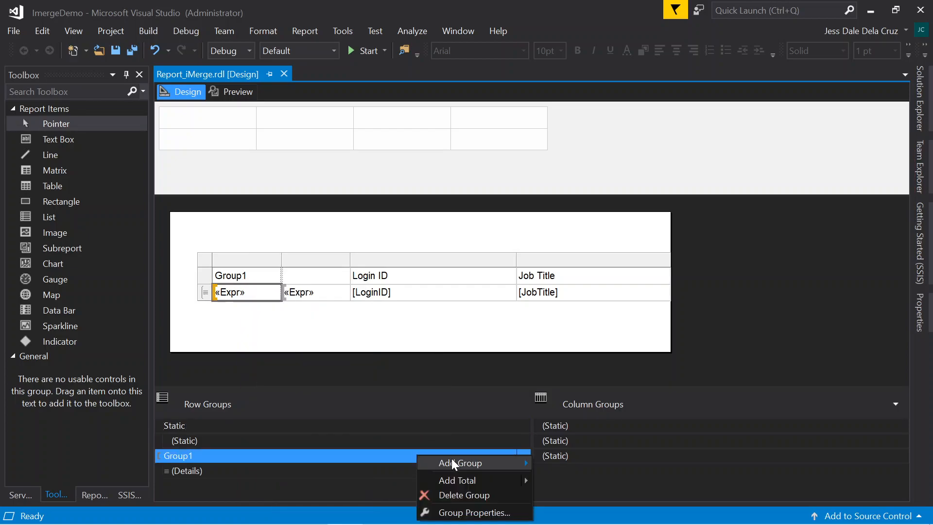
pyautogui.moveTo(479, 516)
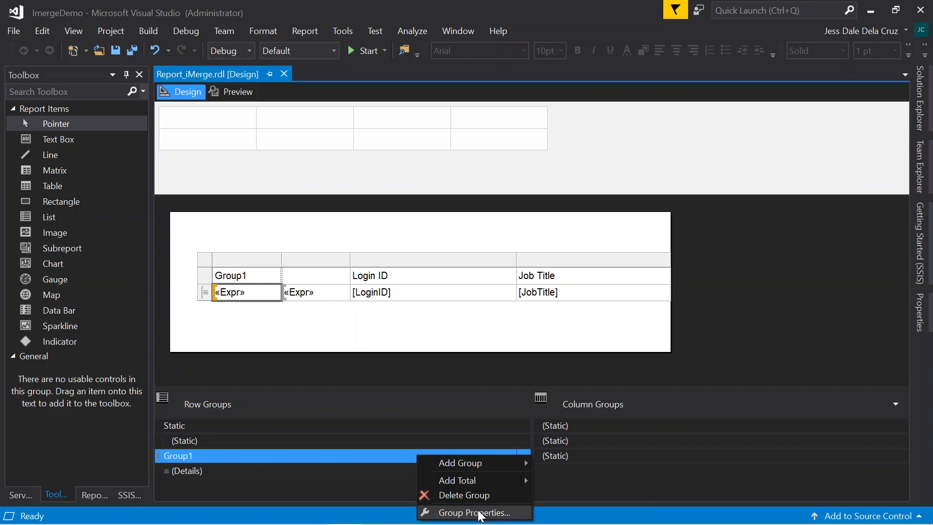
pyautogui.click(473, 513)
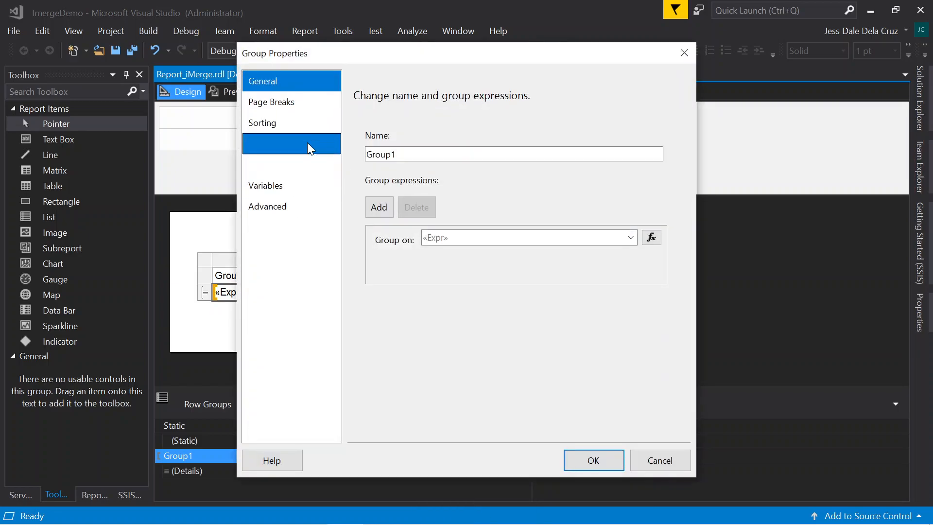
pyautogui.click(263, 123)
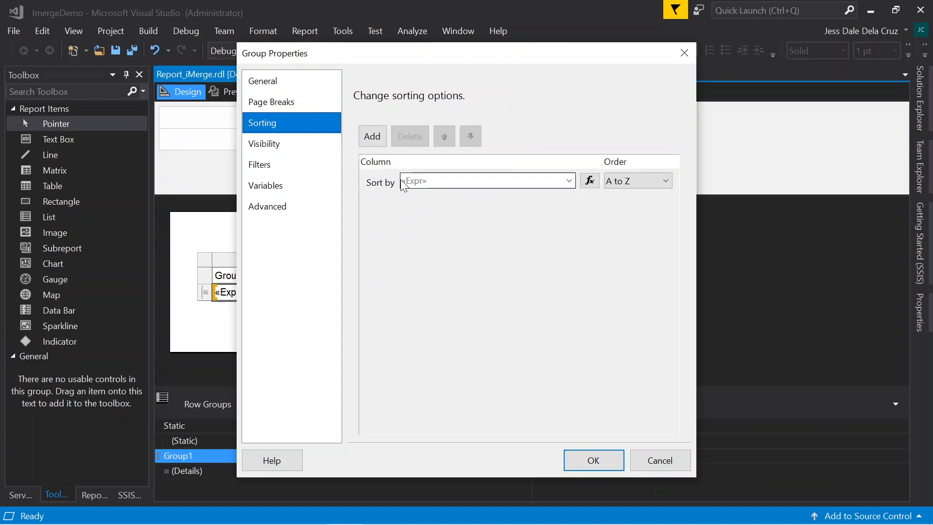
pyautogui.click(263, 82)
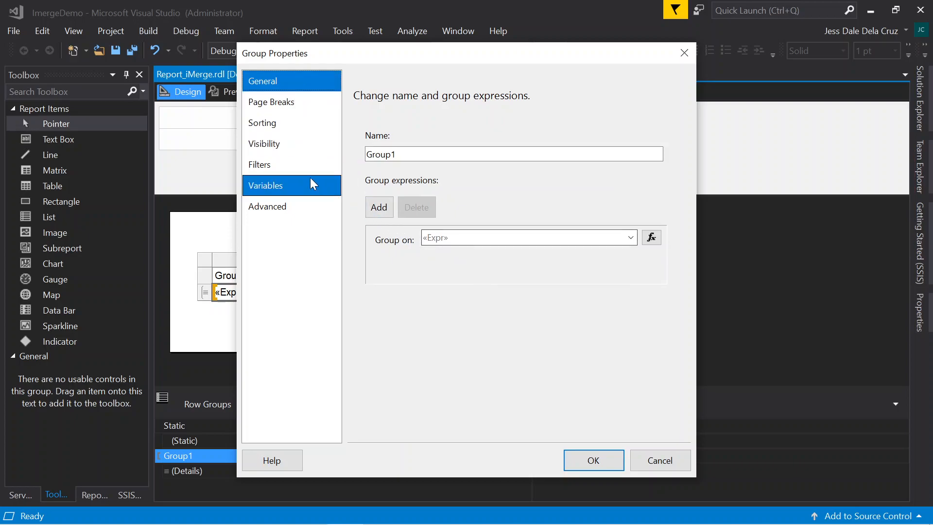
pyautogui.click(262, 123)
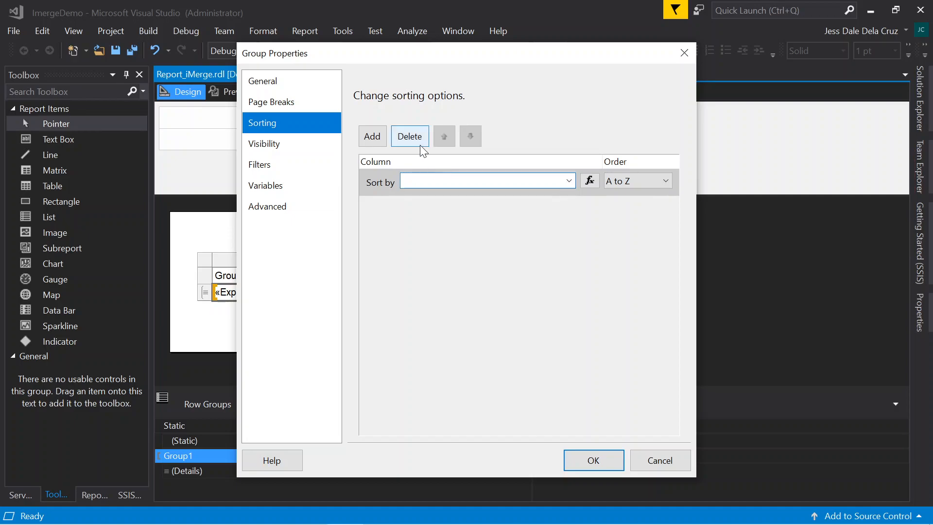
pyautogui.click(592, 460)
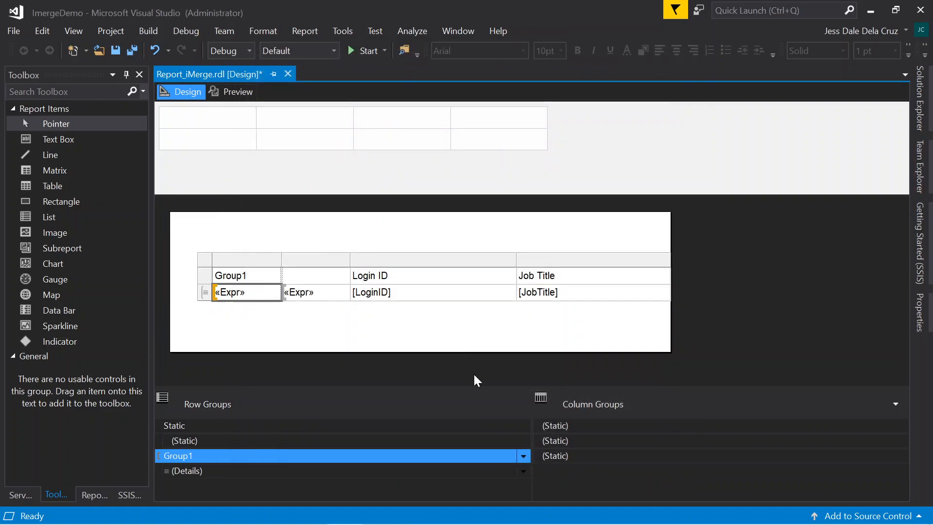
pyautogui.moveTo(237, 92)
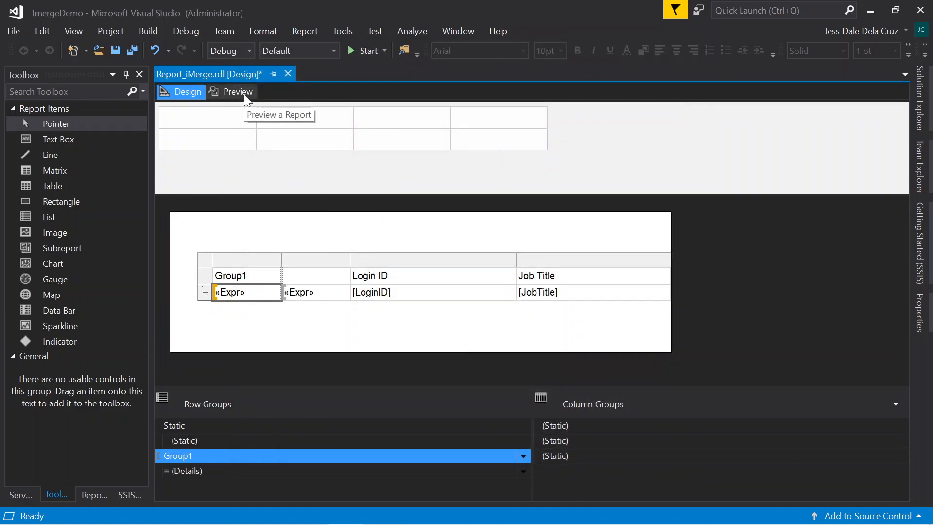
pyautogui.moveTo(303, 461)
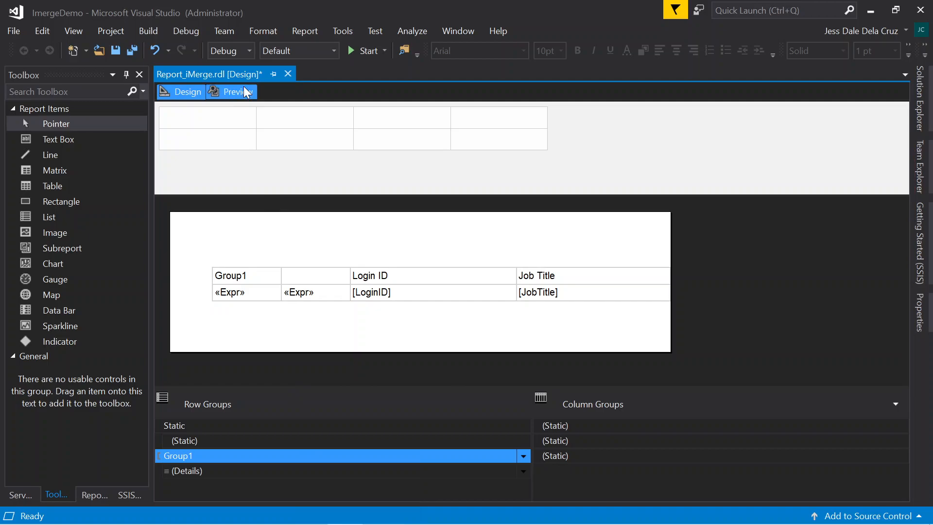
pyautogui.click(236, 92)
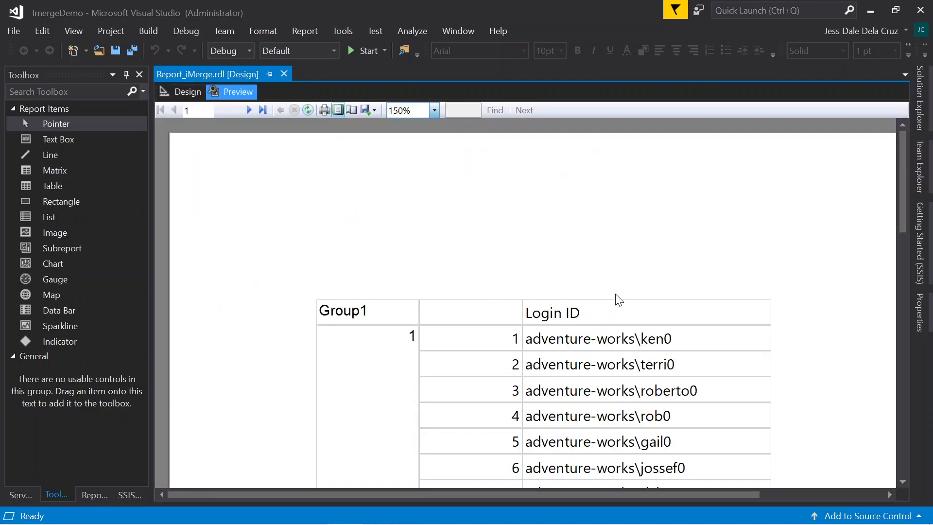
pyautogui.scroll(-3)
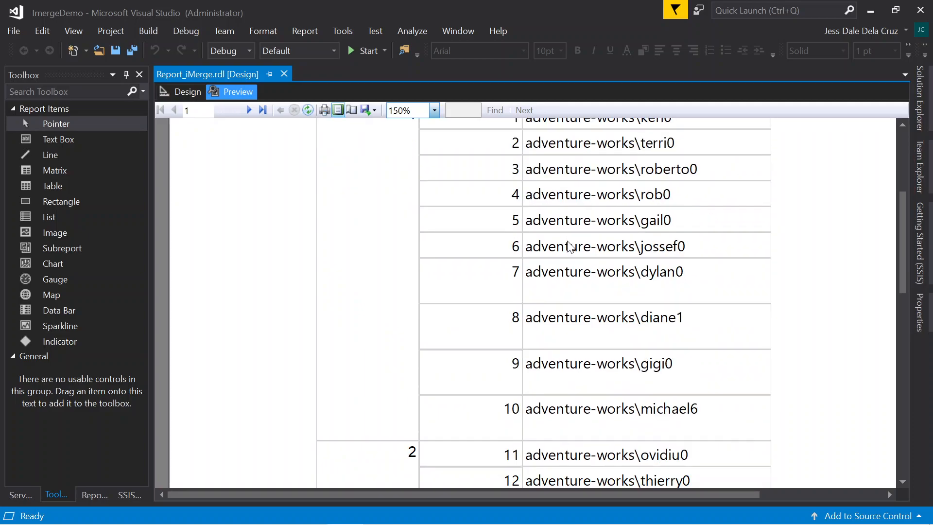
pyautogui.click(434, 110)
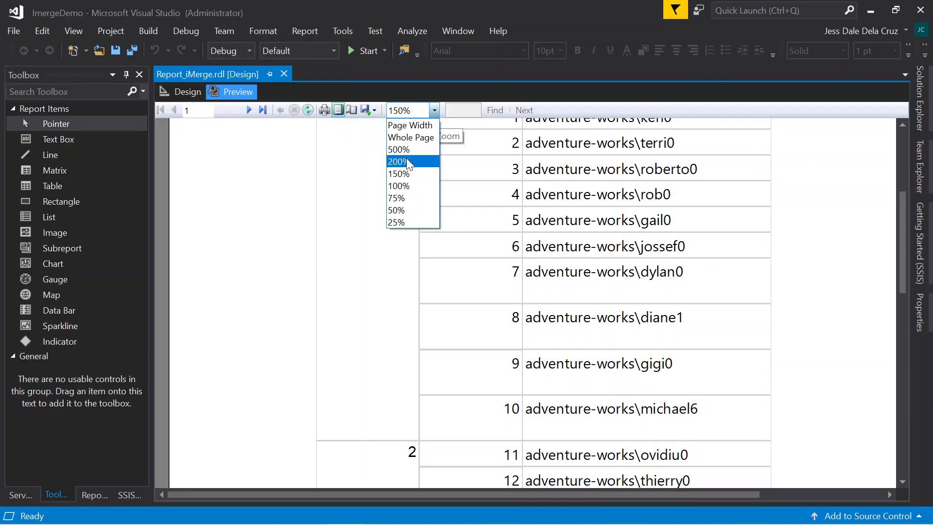
pyautogui.click(398, 162)
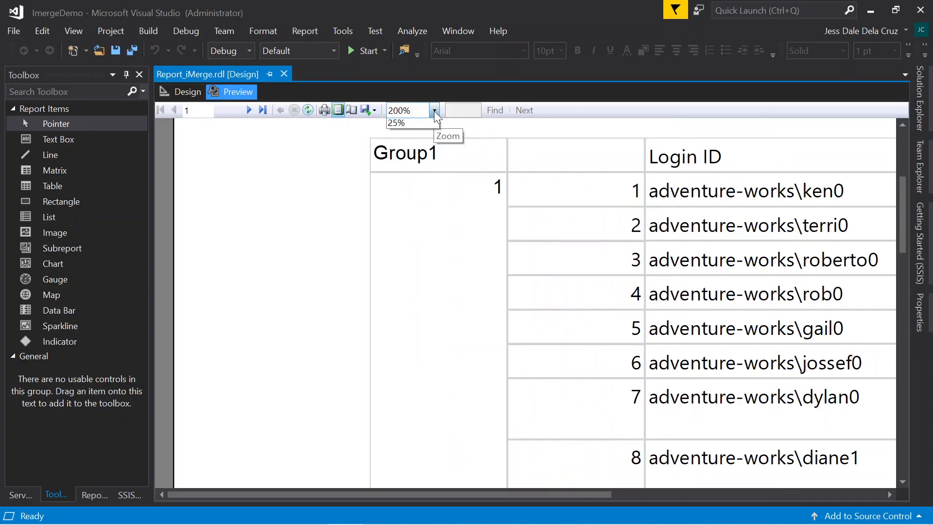
pyautogui.click(398, 109)
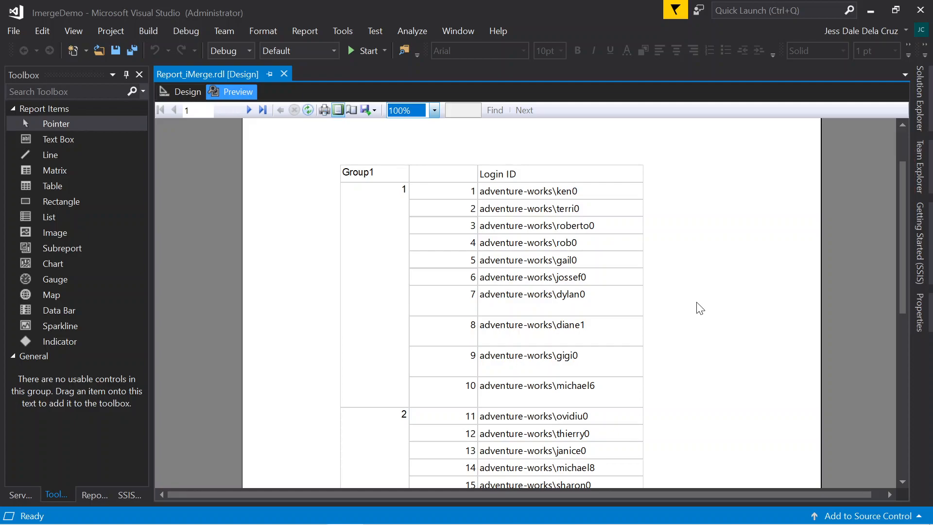
pyautogui.click(186, 92)
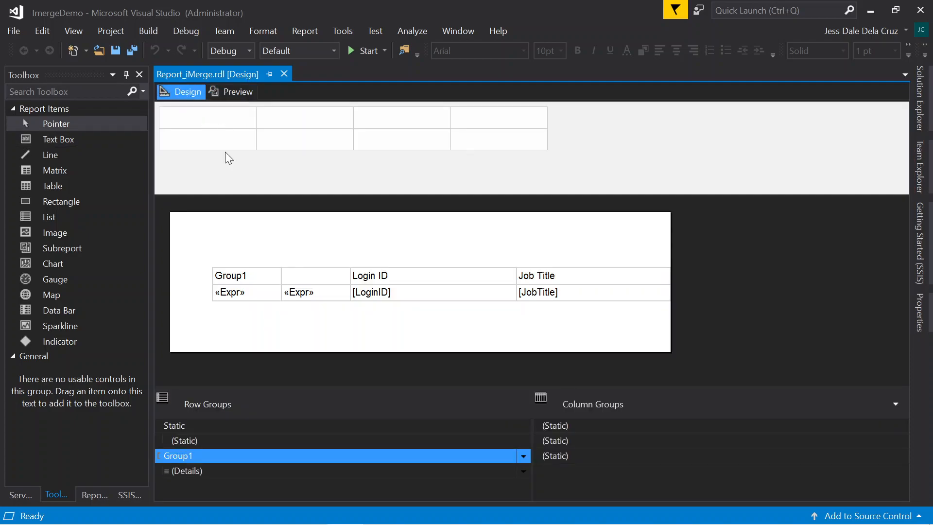
# Delete the Group1 column from the table while keeping the Group1 row group
pyautogui.rightClick(246, 275)
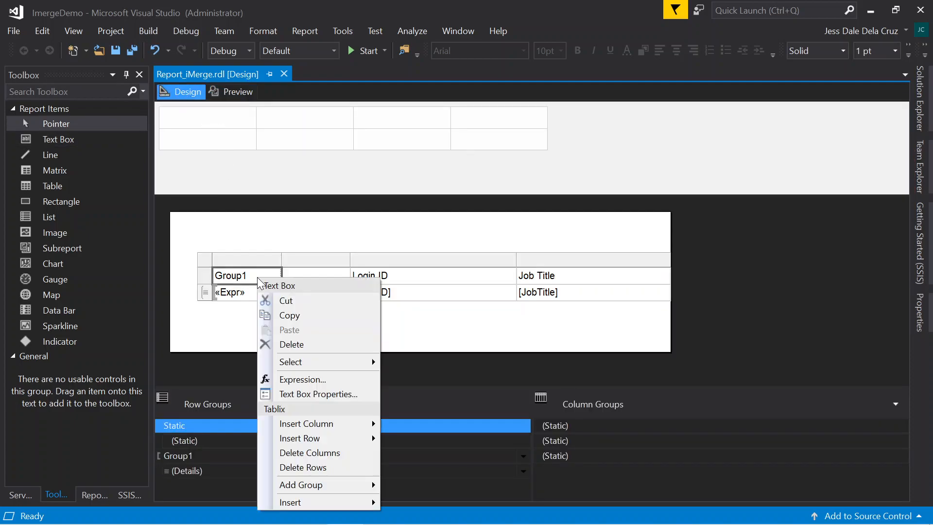
pyautogui.moveTo(289, 315)
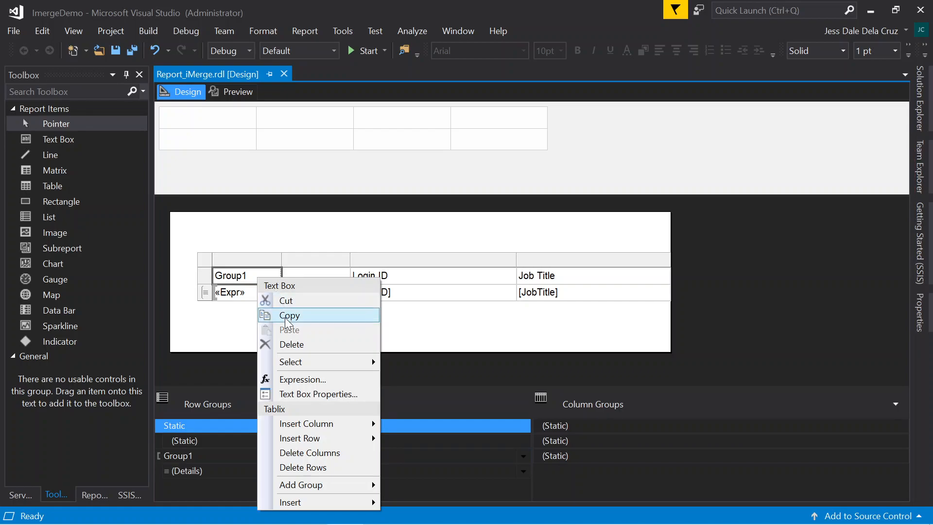
pyautogui.moveTo(318, 453)
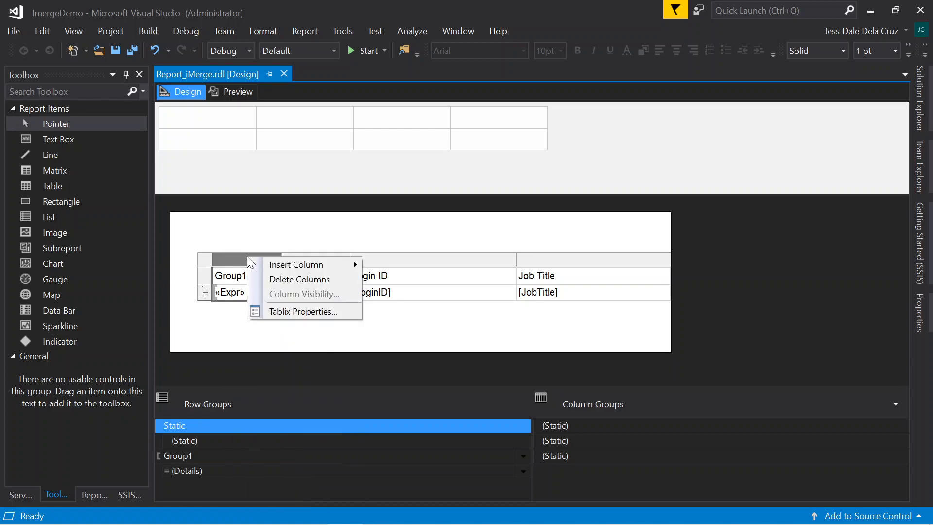
pyautogui.moveTo(298, 280)
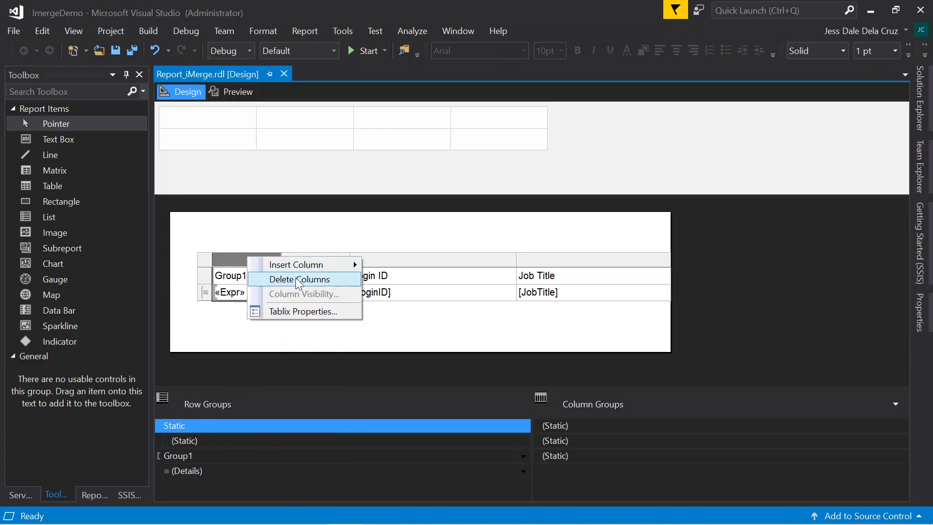
pyautogui.click(295, 279)
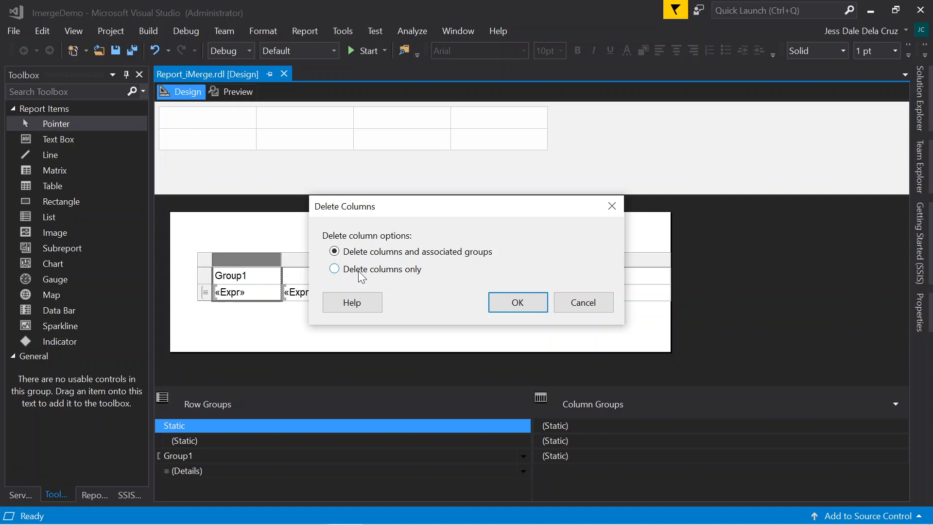
pyautogui.click(334, 269)
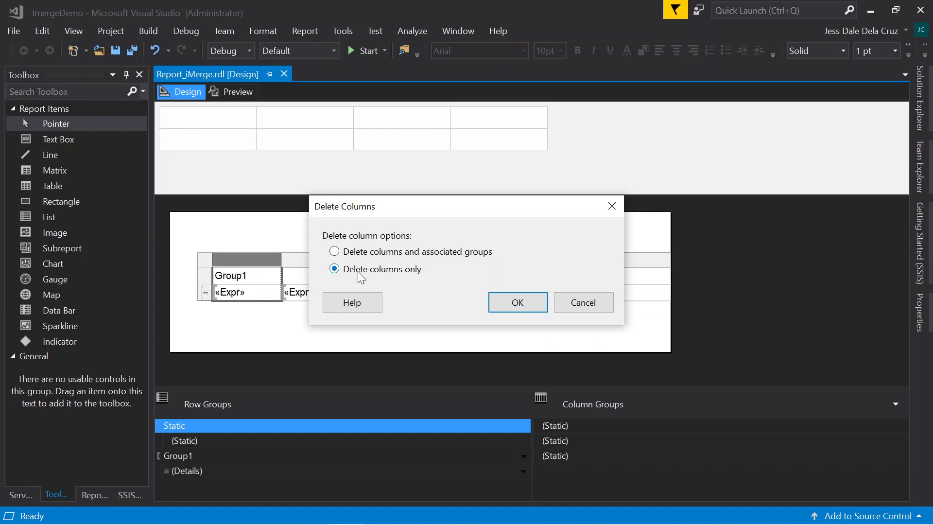
pyautogui.click(517, 302)
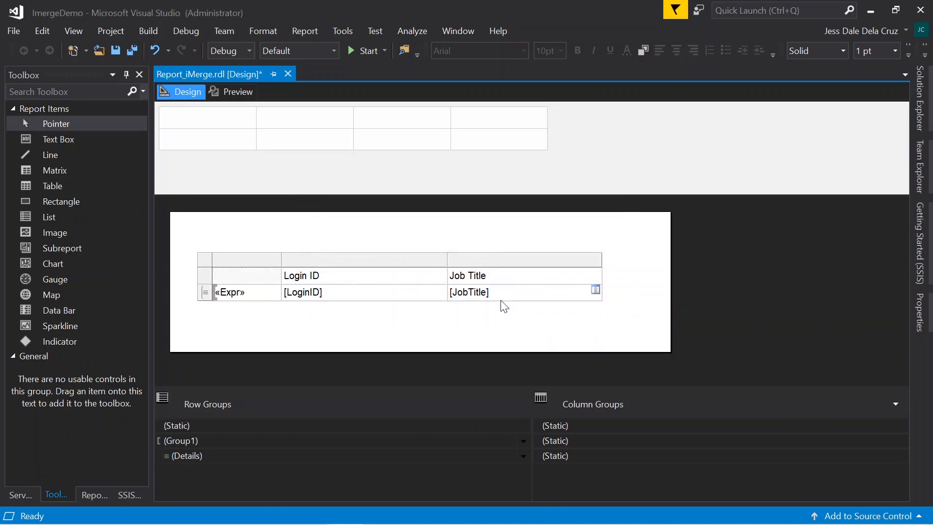
pyautogui.moveTo(236, 92)
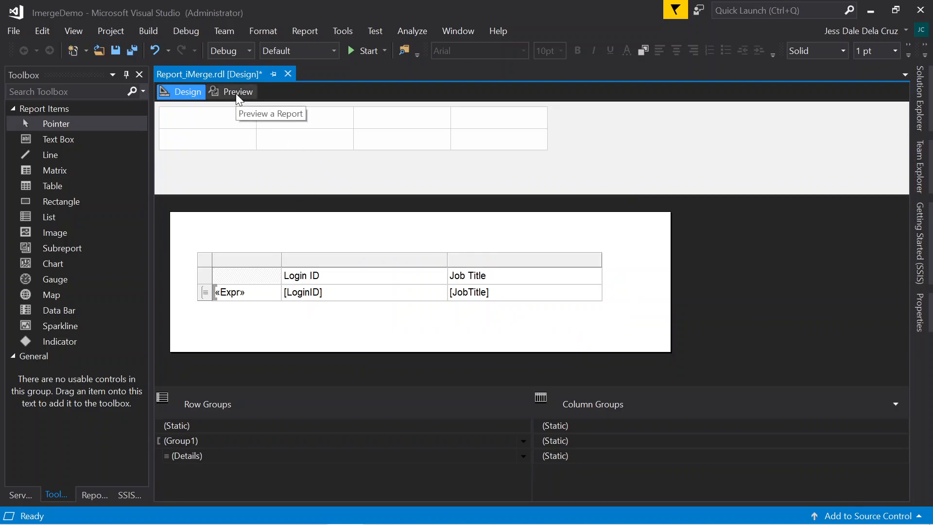
pyautogui.click(236, 92)
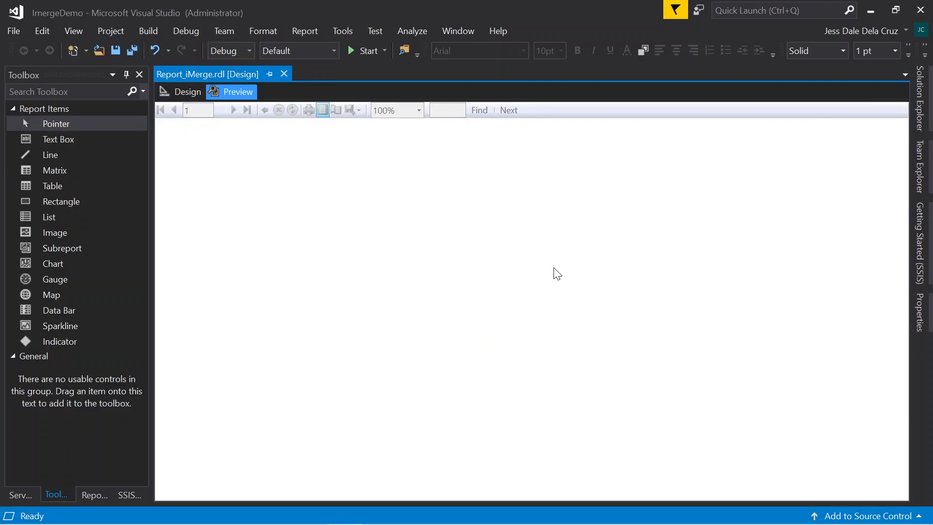
pyautogui.click(237, 92)
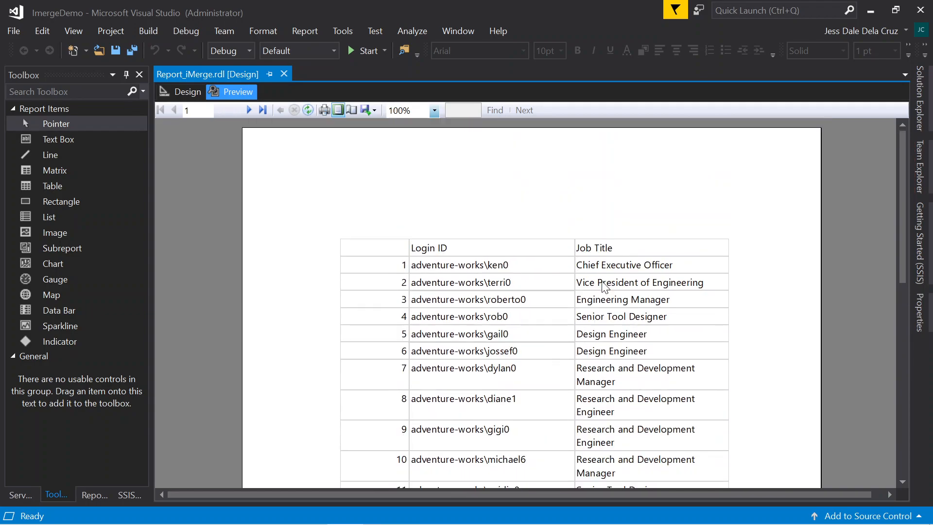
pyautogui.click(248, 111)
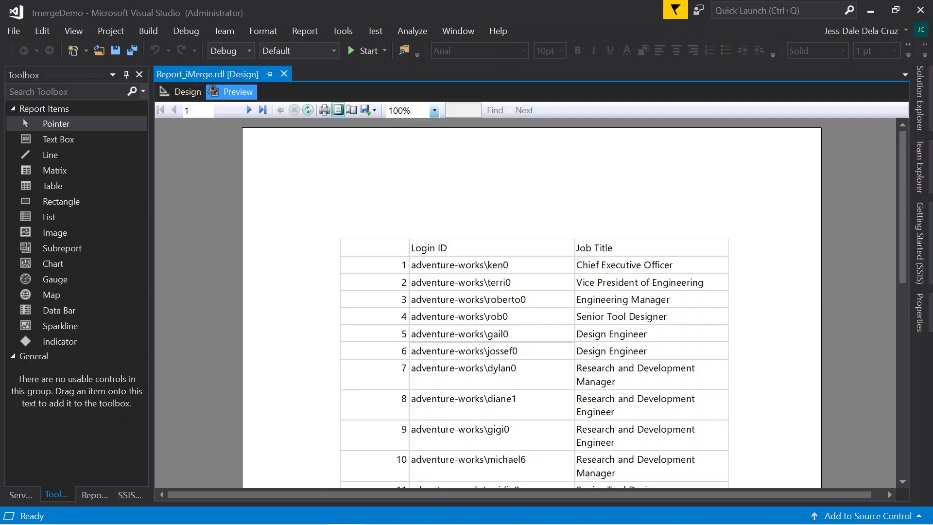
pyautogui.click(187, 92)
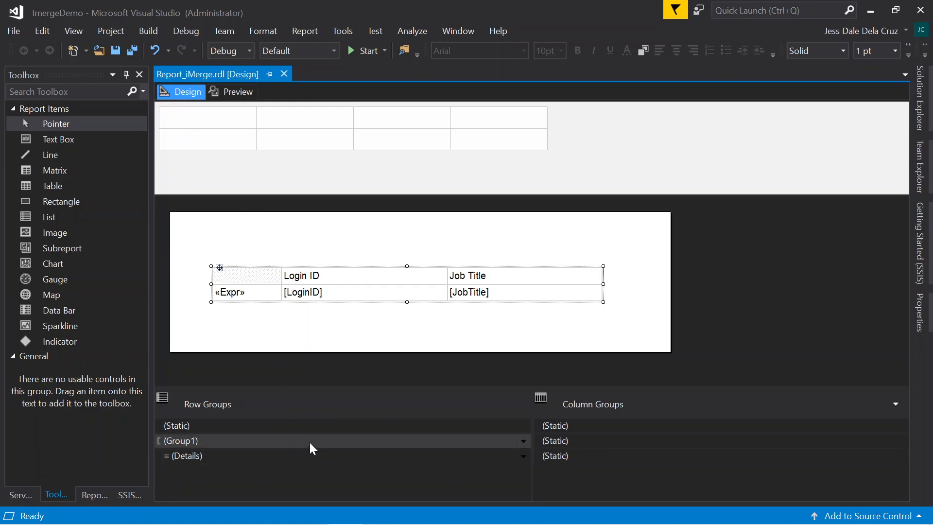
# In Group1's properties, enable a page break between each instance of the group
pyautogui.doubleClick(180, 440)
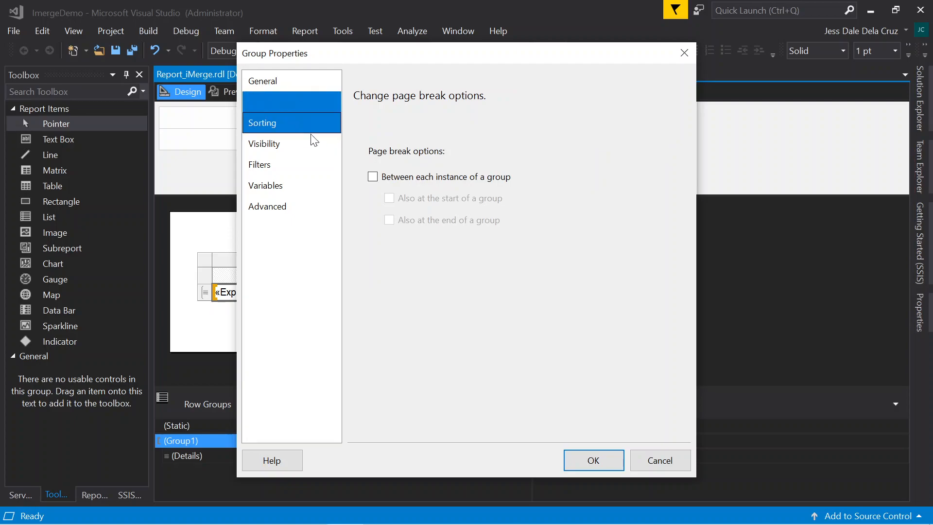
pyautogui.click(373, 177)
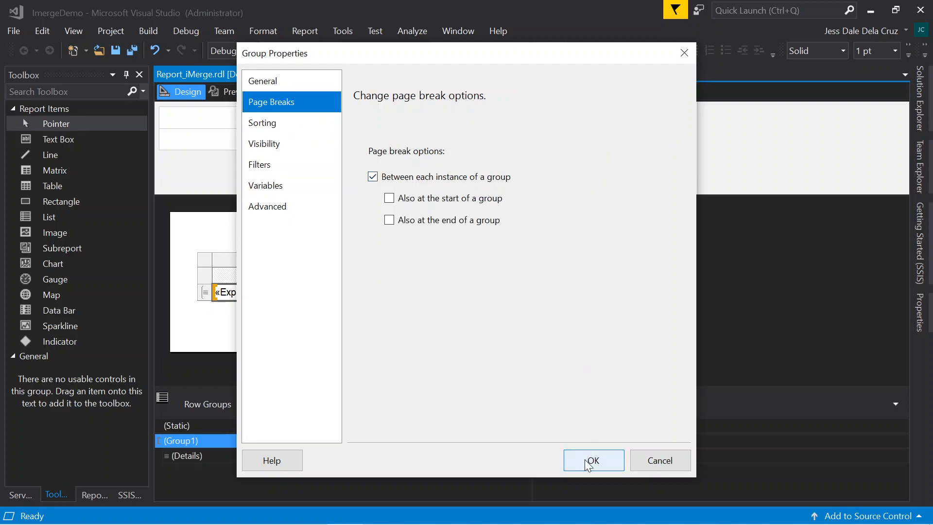
pyautogui.click(593, 461)
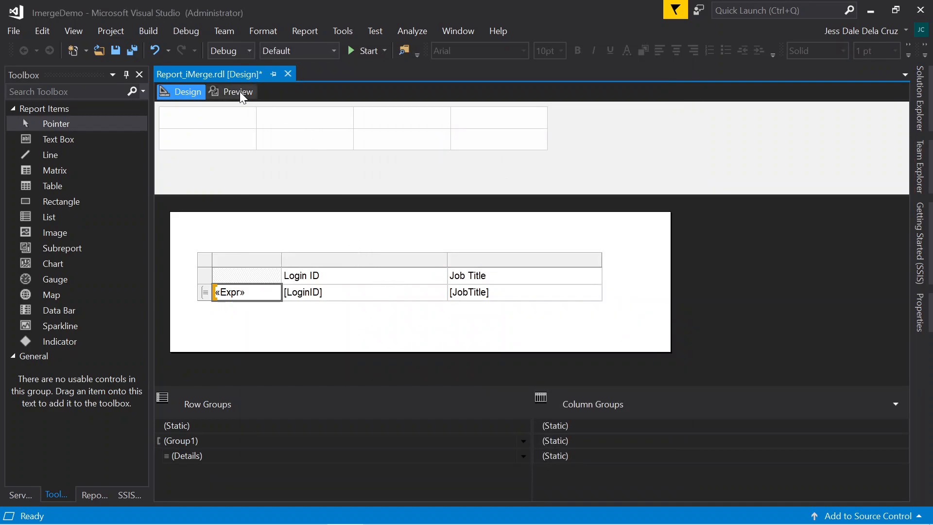
# Switch to the Preview and advance to the next page of the rendered report
pyautogui.click(237, 92)
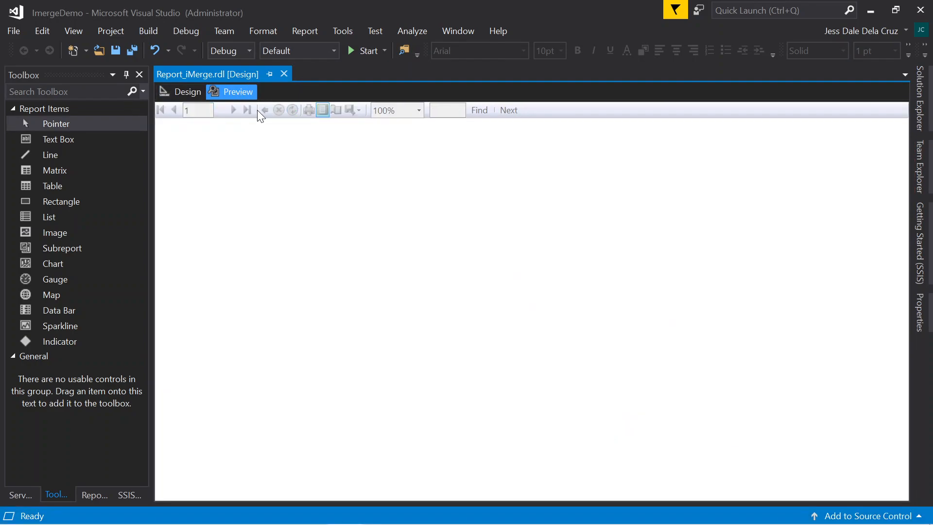
pyautogui.click(237, 92)
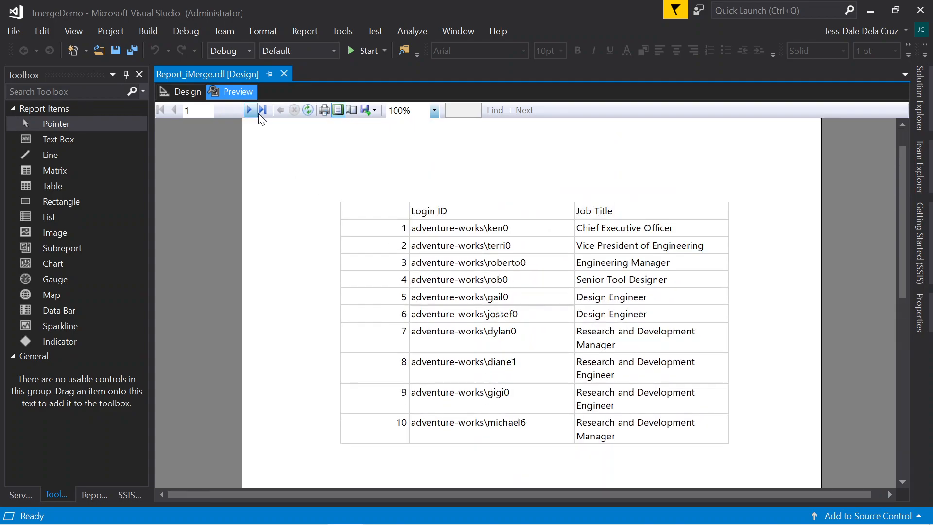
pyautogui.click(249, 111)
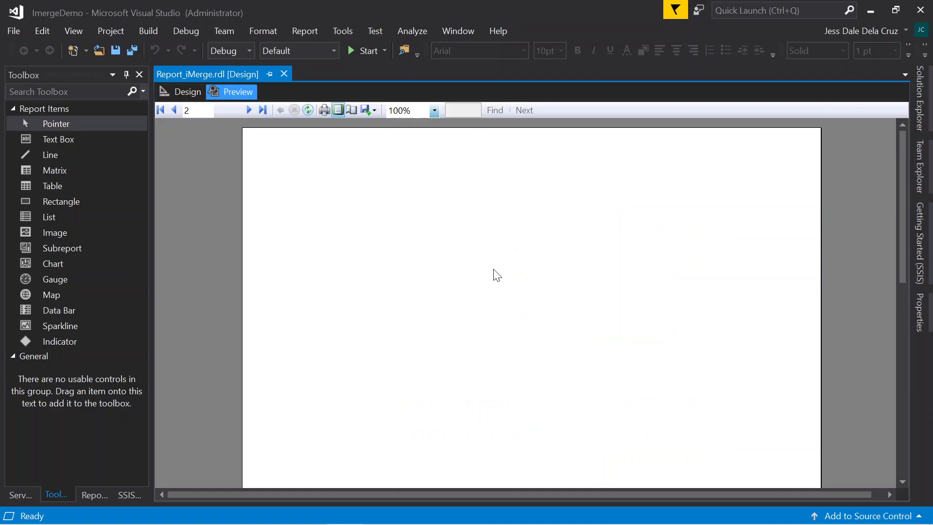
pyautogui.moveTo(403, 177)
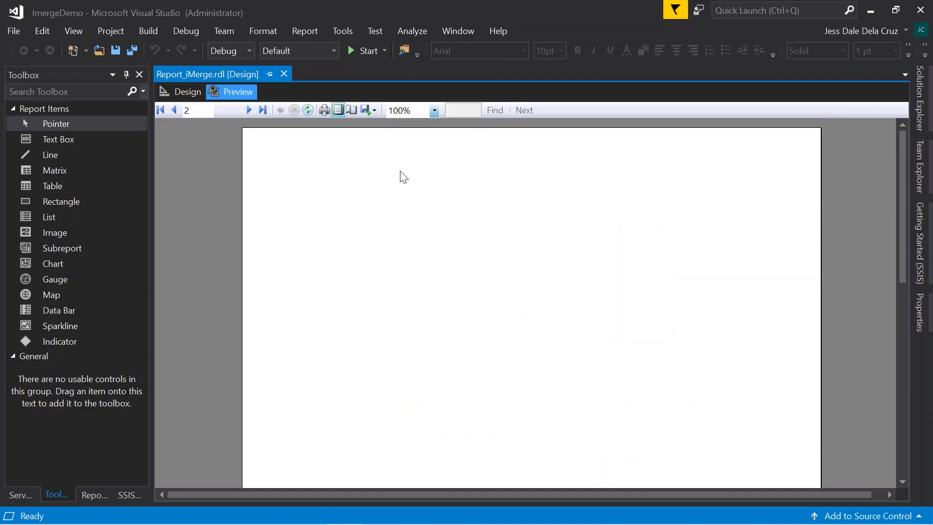
pyautogui.moveTo(352, 110)
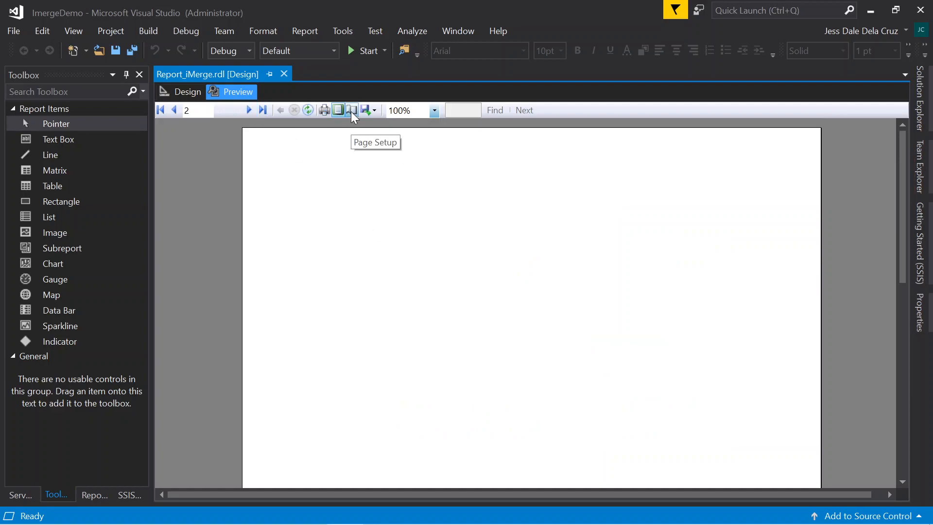
# Open and cancel the Page Setup and Print dialogs without changes
pyautogui.click(338, 111)
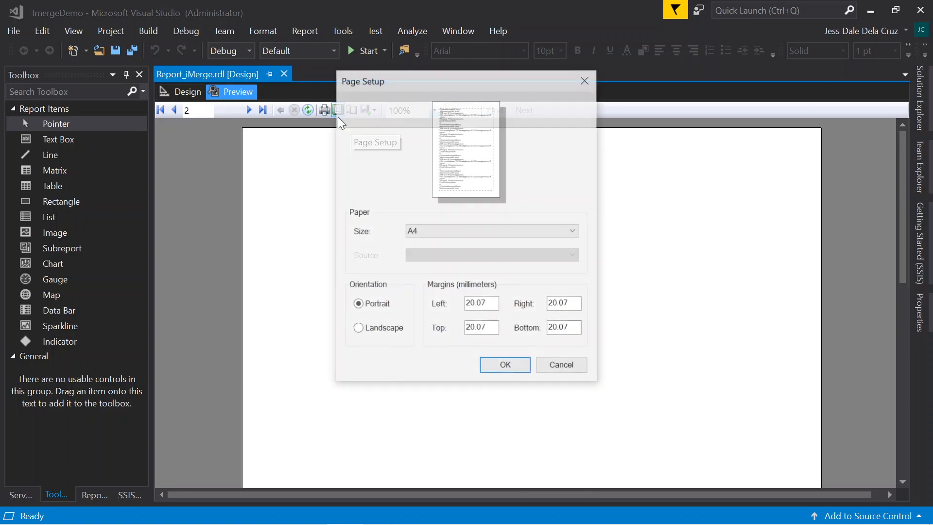
pyautogui.click(504, 364)
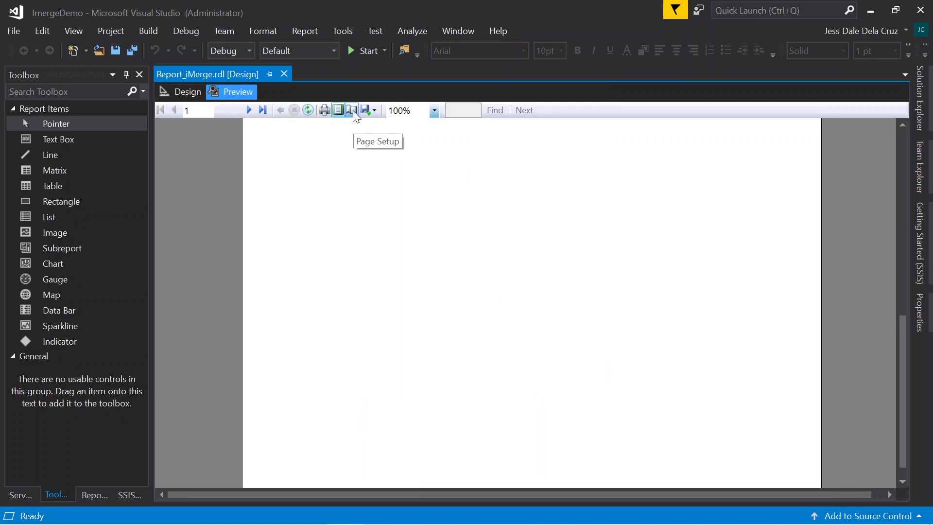
pyautogui.moveTo(325, 110)
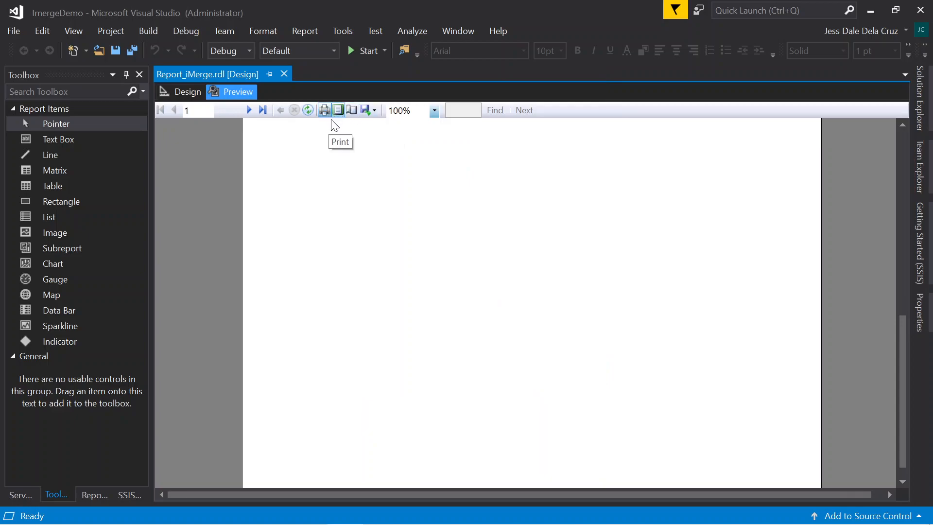
pyautogui.click(324, 110)
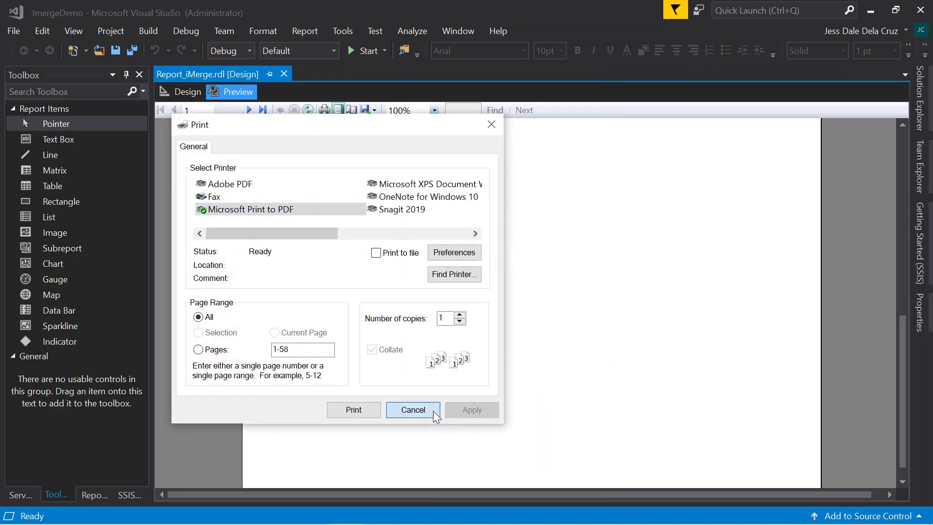
pyautogui.click(413, 409)
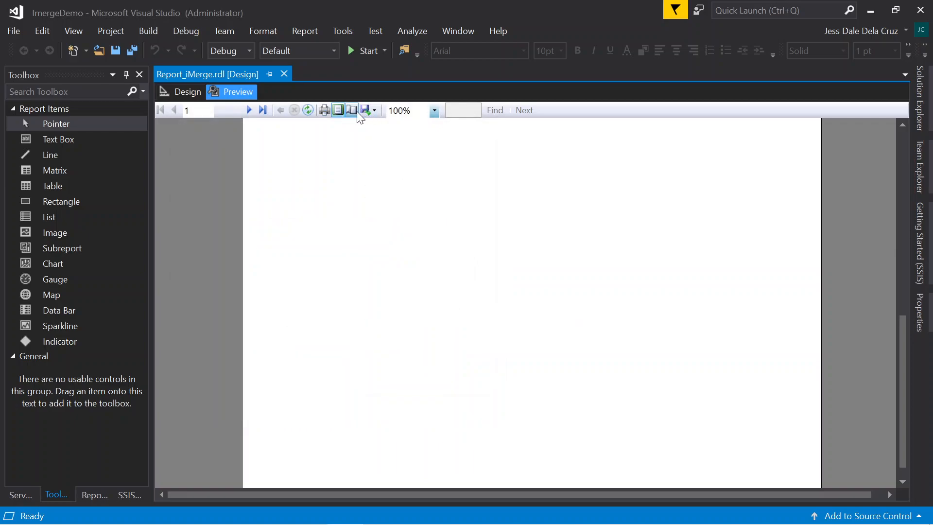
pyautogui.click(352, 110)
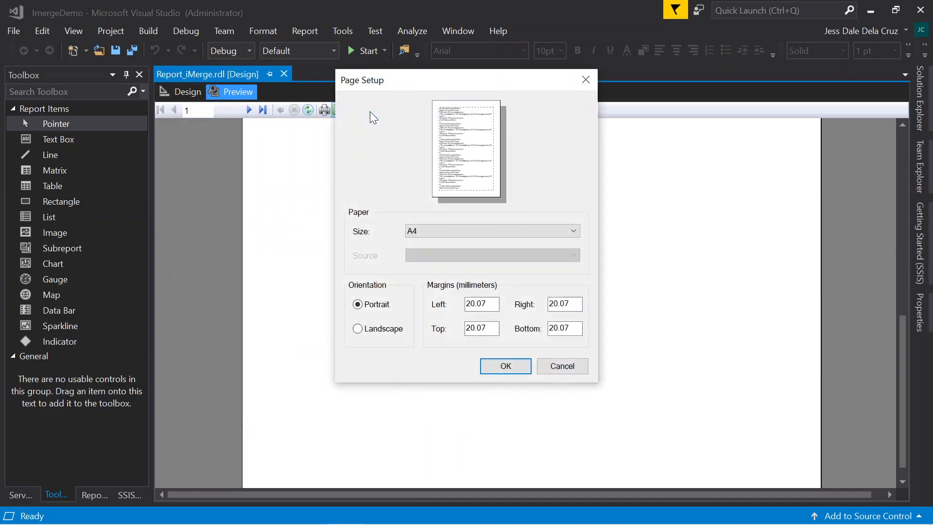
pyautogui.click(505, 366)
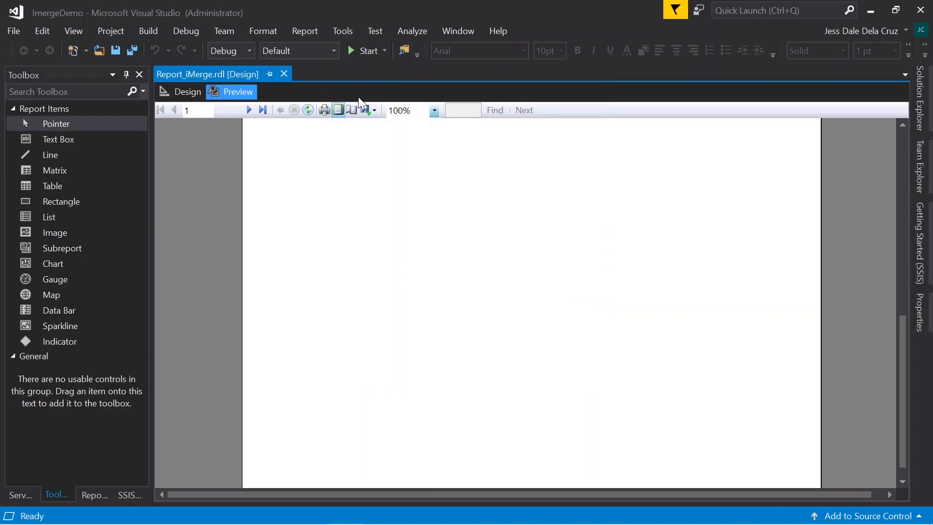
pyautogui.click(376, 110)
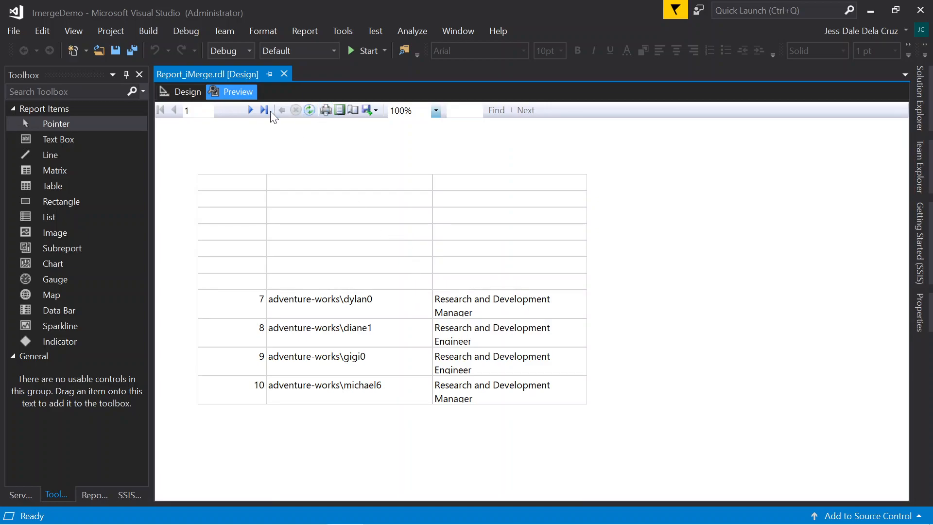
# Page back and forth through the preview, ending on page 3
pyautogui.click(249, 110)
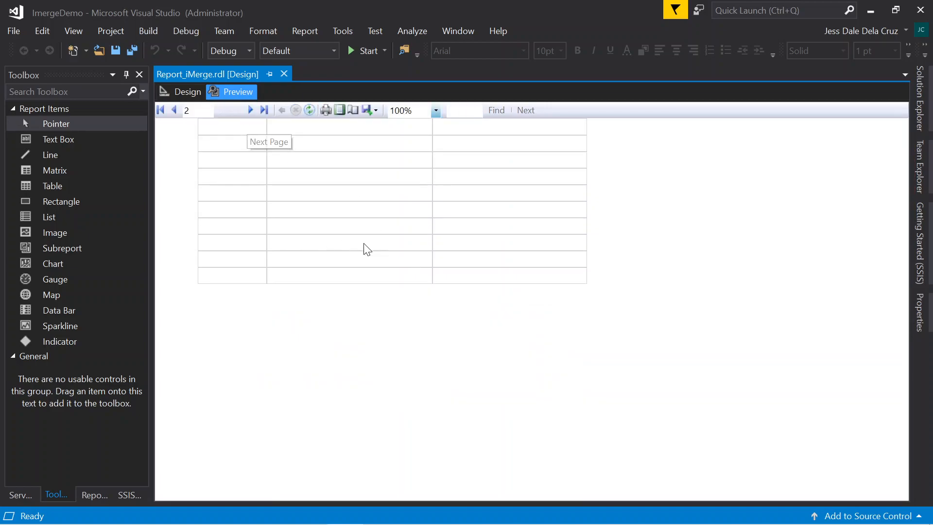
pyautogui.click(249, 110)
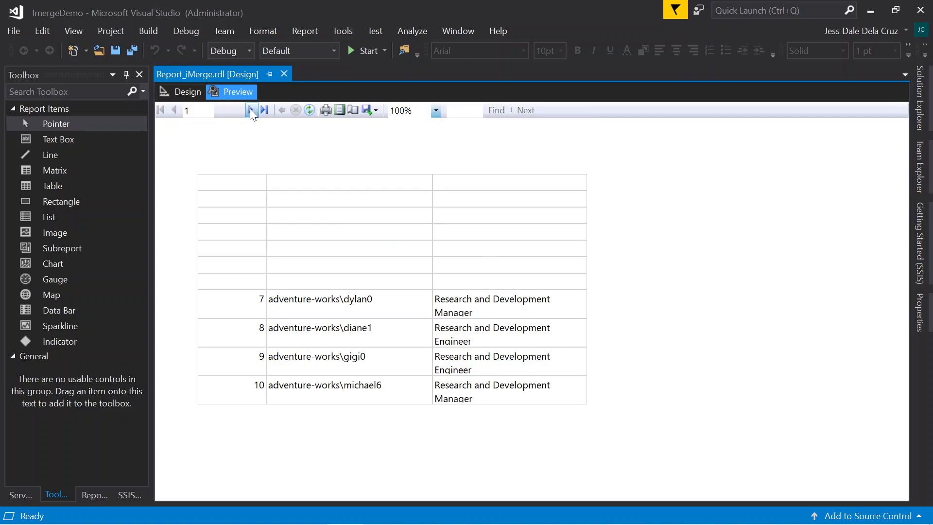
pyautogui.click(251, 110)
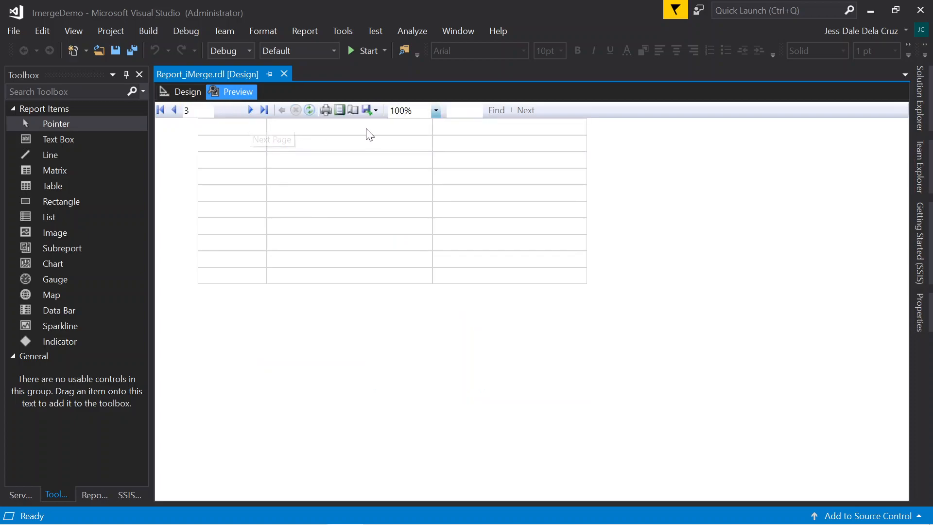
# Export the report to Excel, saving Report_iMerge on the Desktop
pyautogui.click(366, 111)
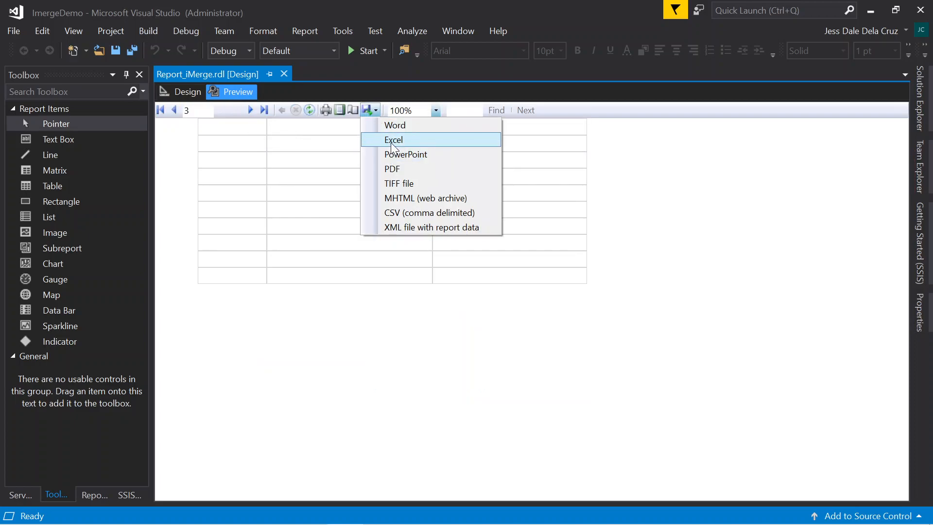
pyautogui.click(393, 139)
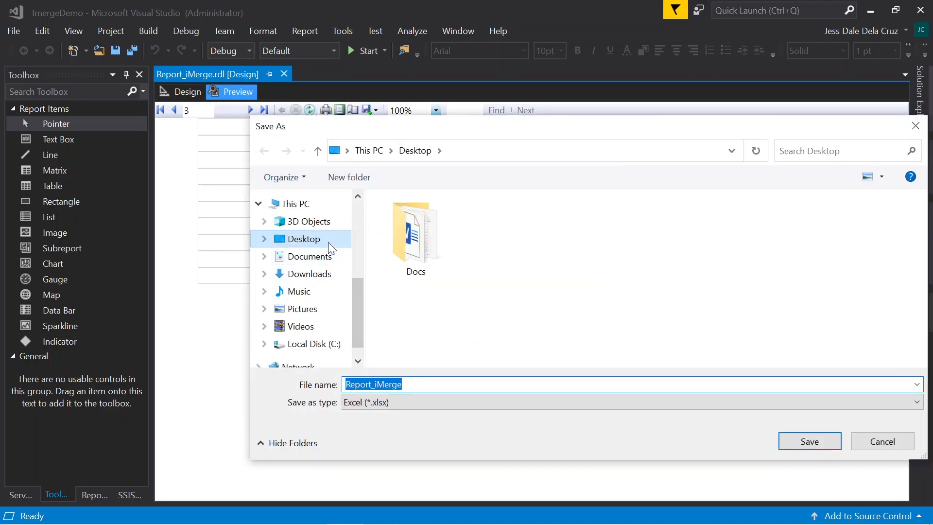
pyautogui.click(809, 441)
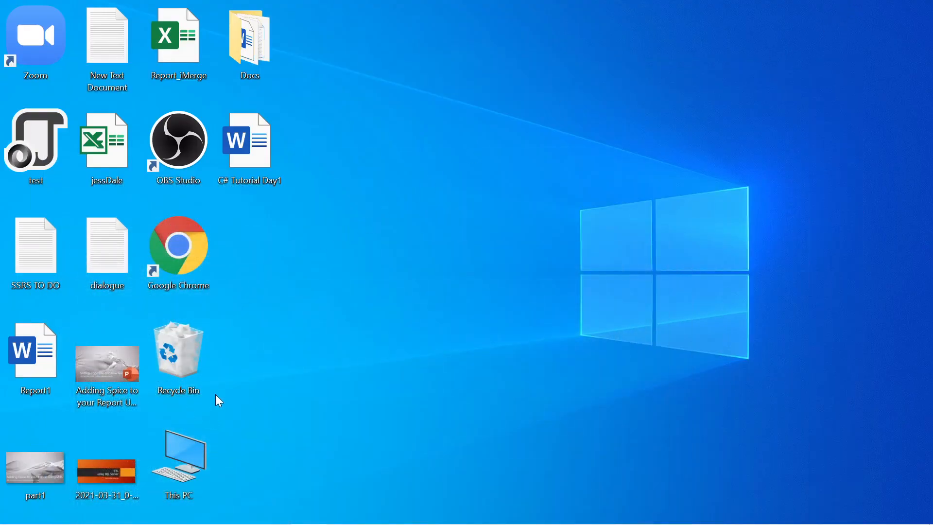
pyautogui.click(178, 42)
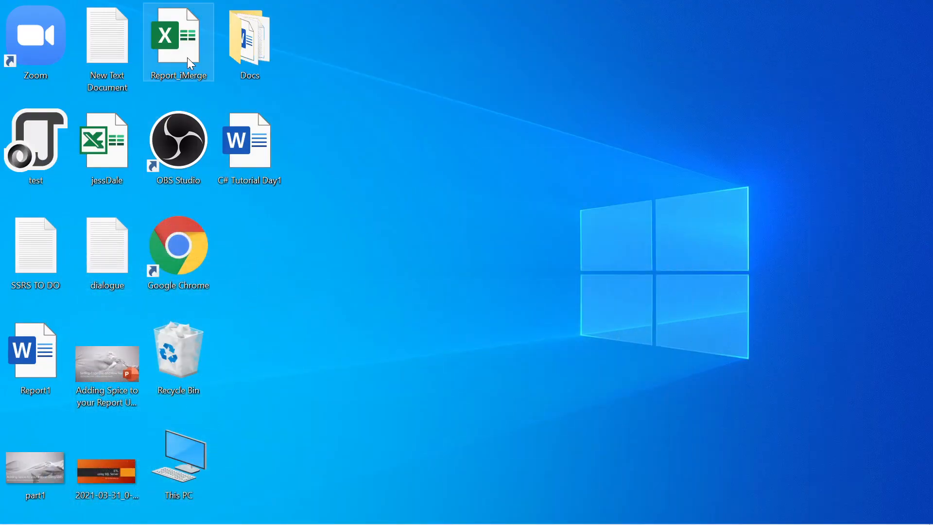
pyautogui.doubleClick(178, 36)
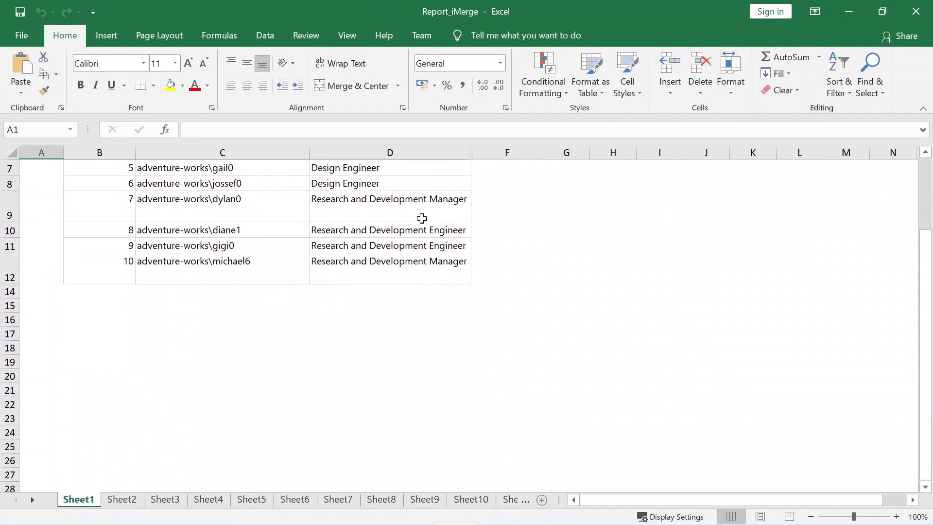
pyautogui.click(121, 499)
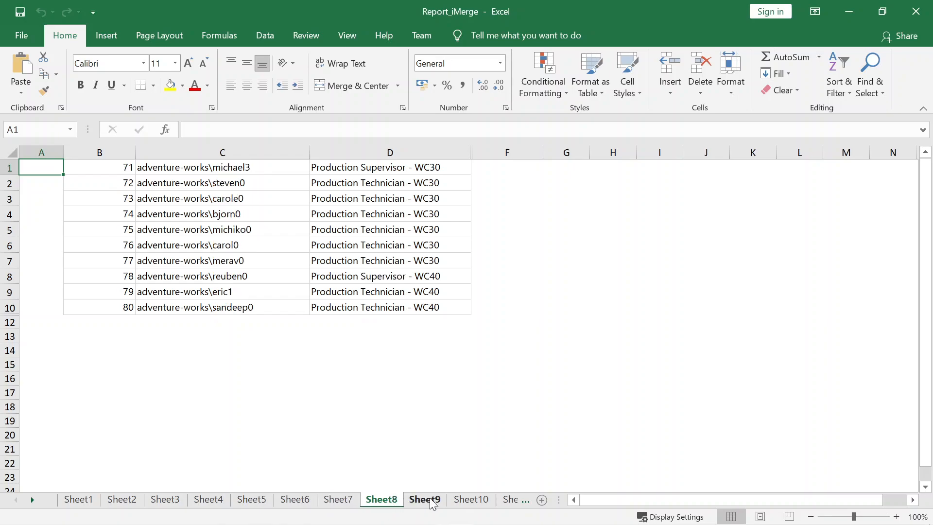
pyautogui.click(471, 499)
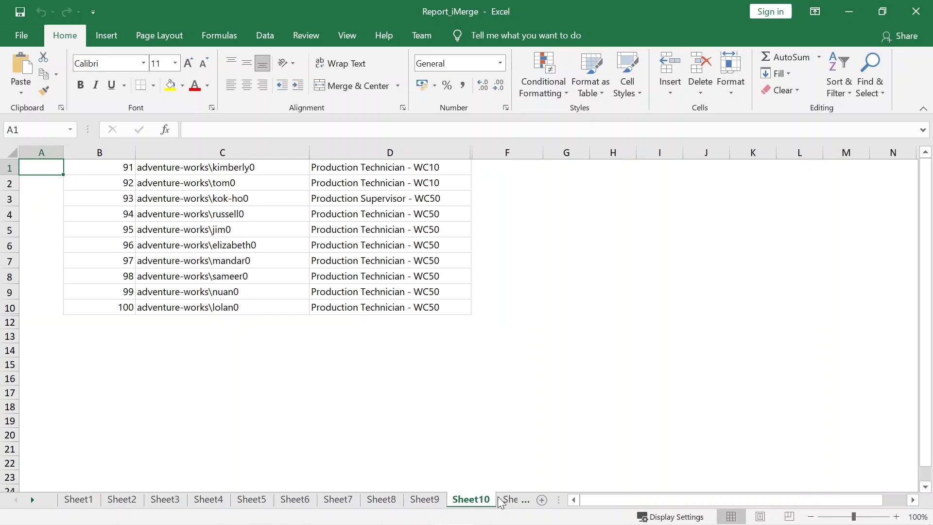
pyautogui.click(541, 499)
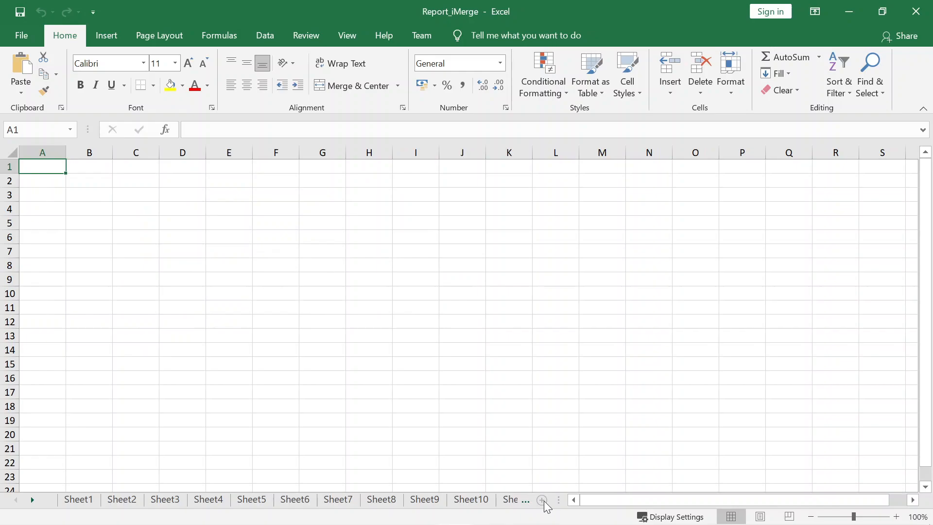
pyautogui.click(542, 500)
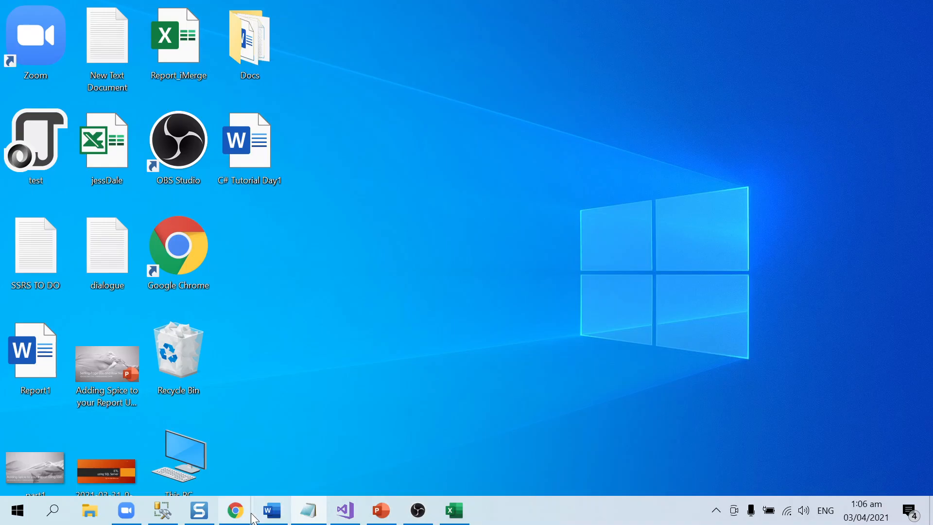
# Return to Visual Studio and show the report's Design layout
pyautogui.click(344, 510)
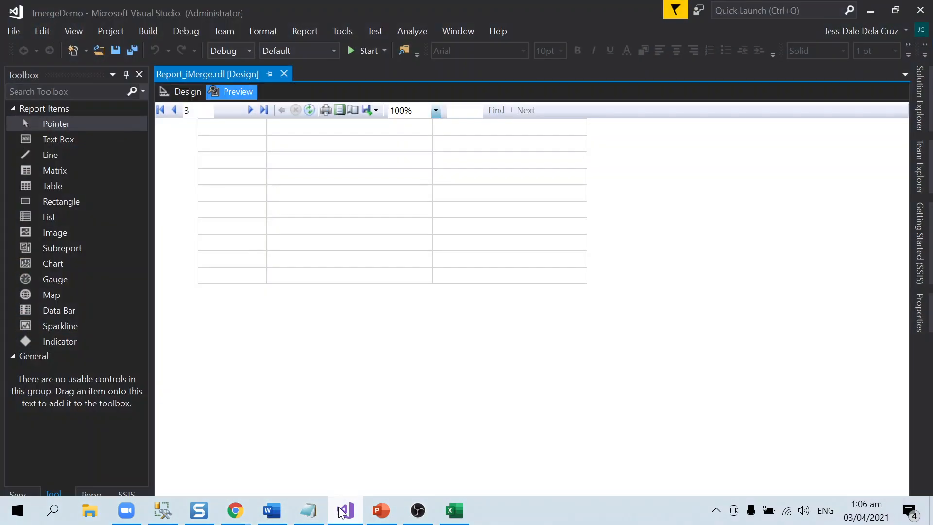
pyautogui.click(186, 91)
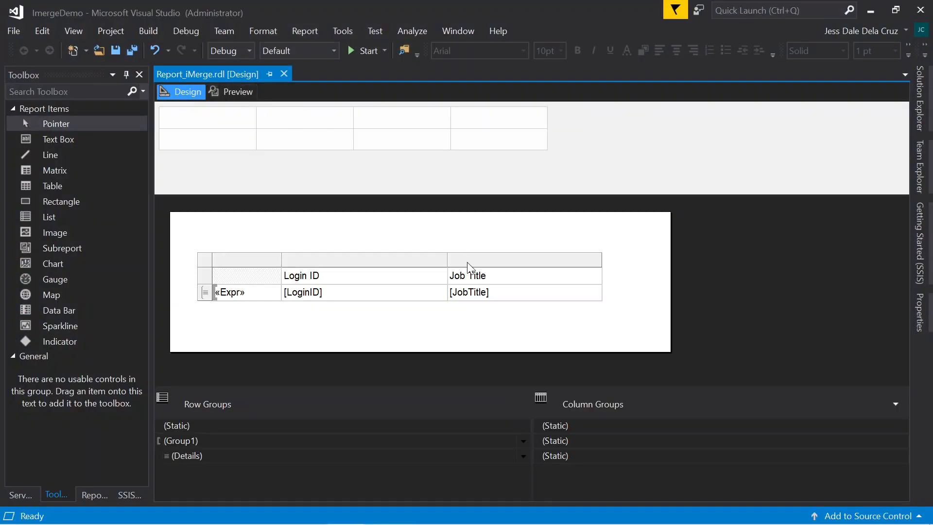